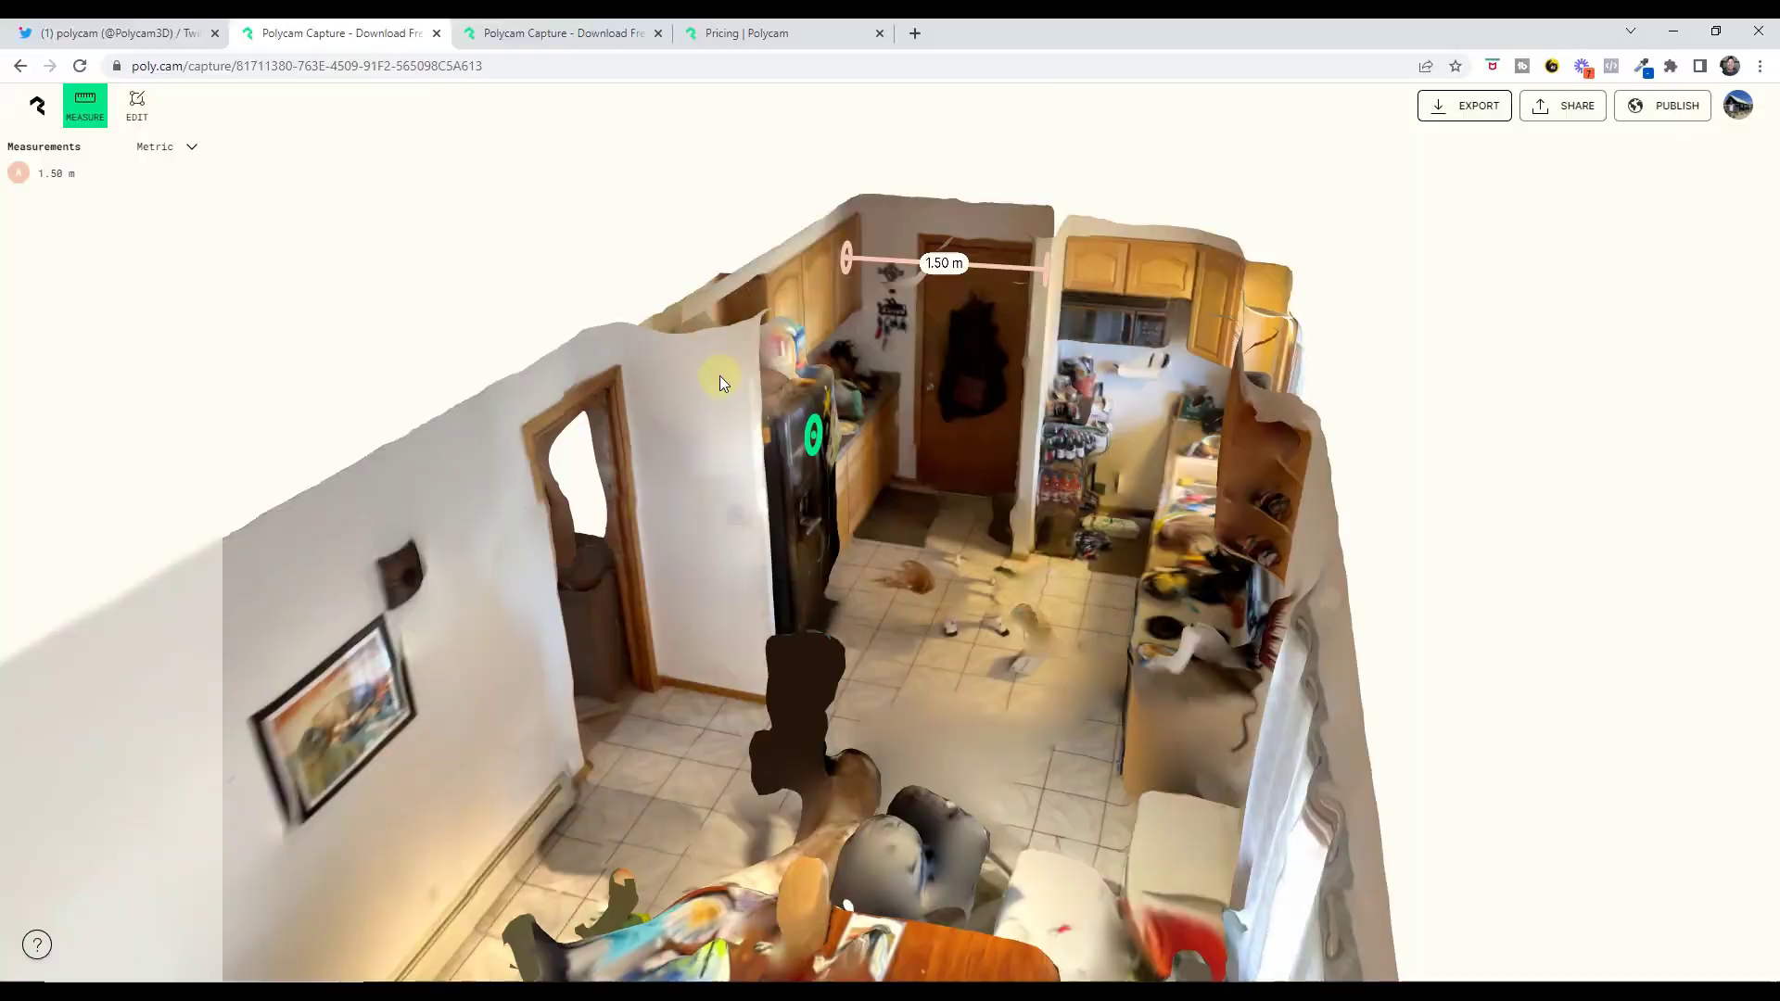
Show Polycam's Twitter profile and scroll to the pinned Room Mode announcement.
left_click(114, 31)
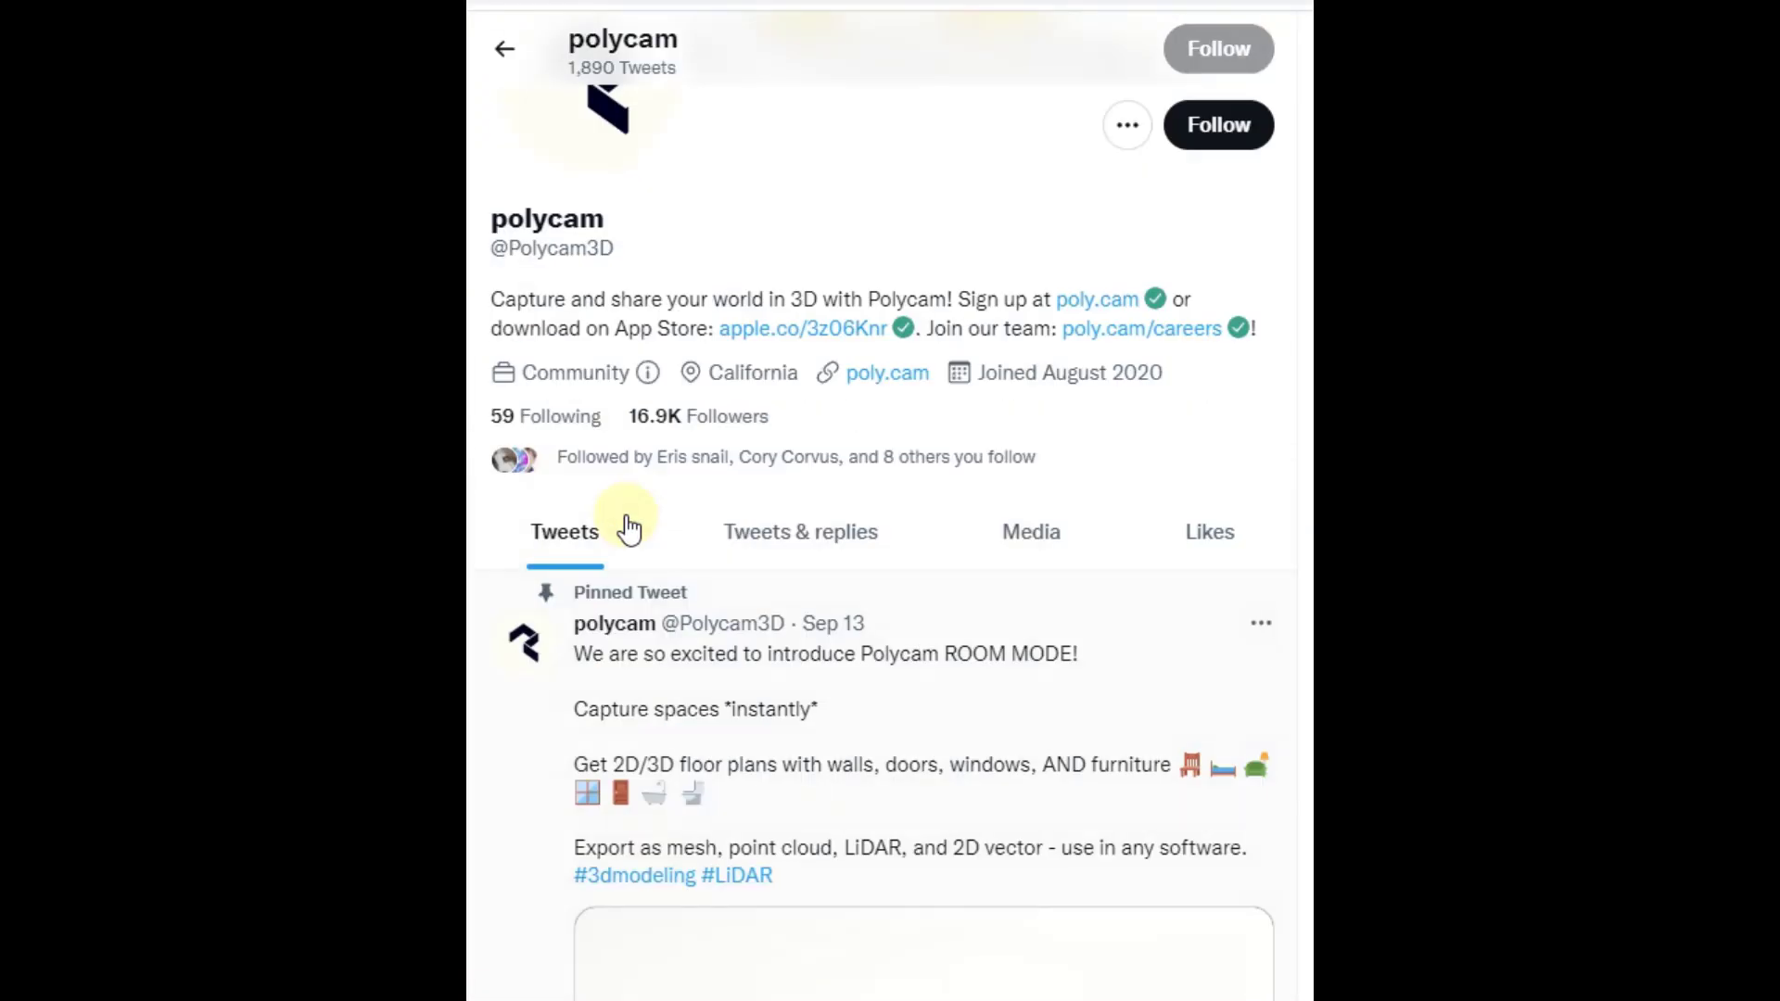
scroll("down", 3)
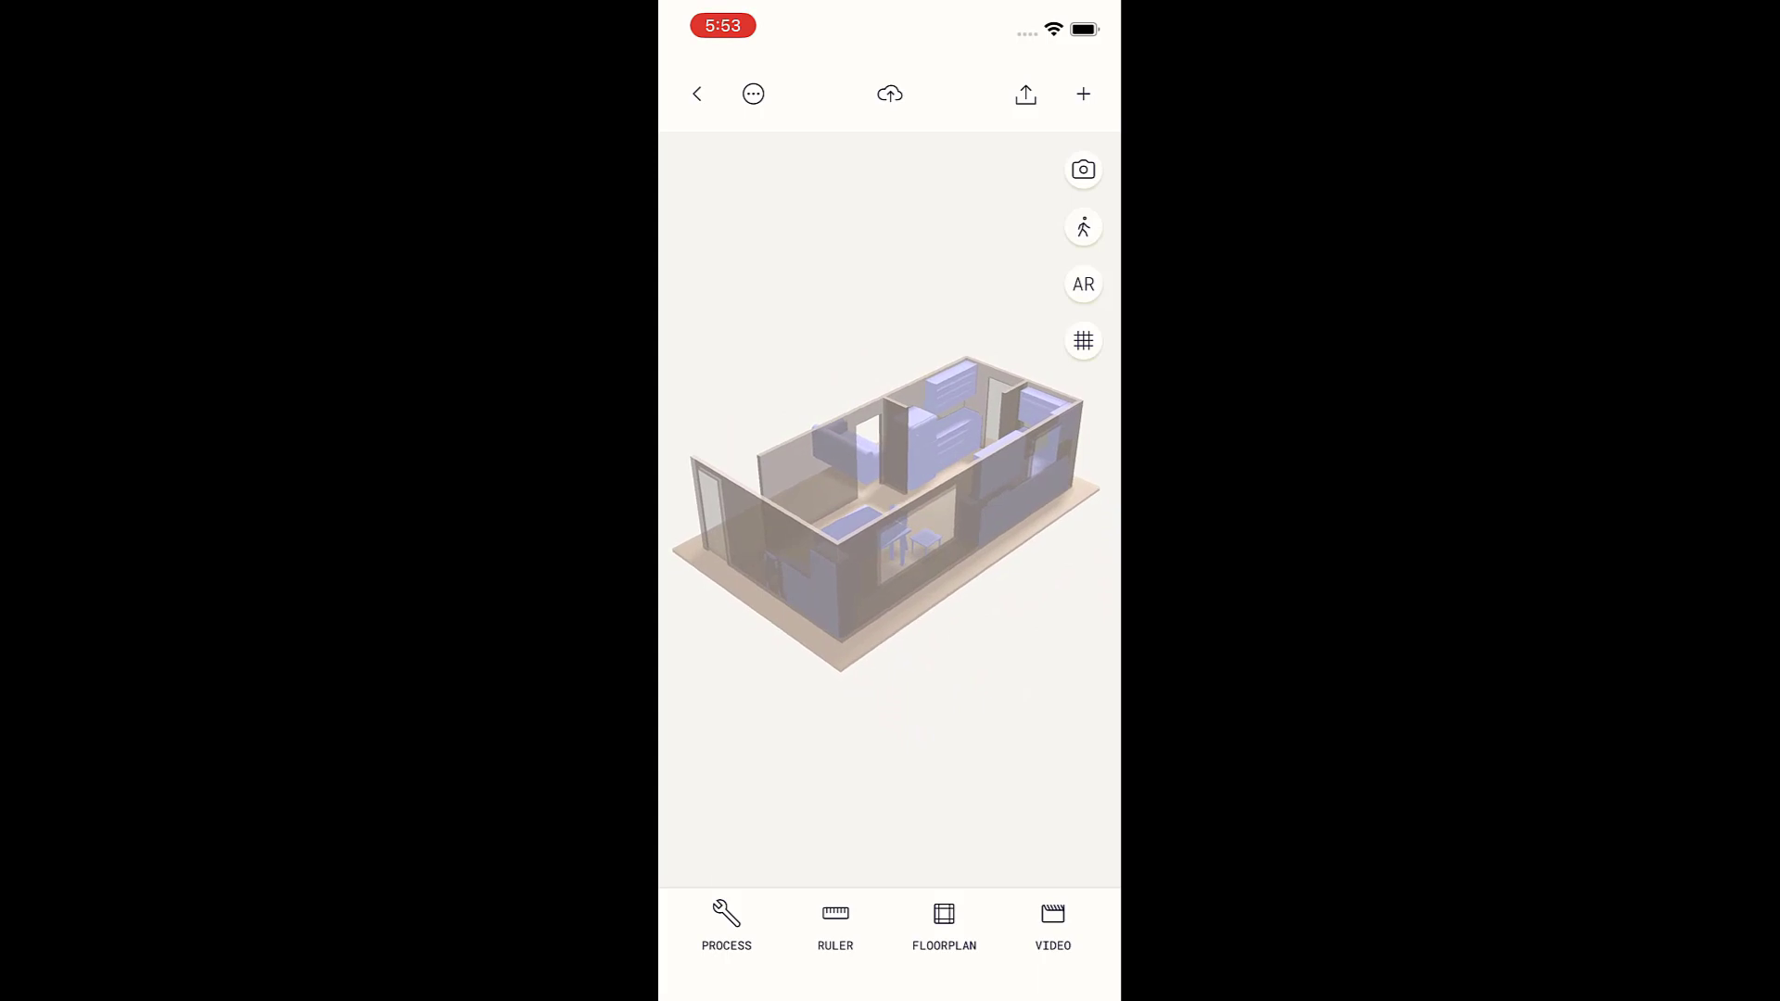
Measure a wall of the kitchen model at 25 ft 6 in, clear it, and view the floor plan.
left_click(835, 925)
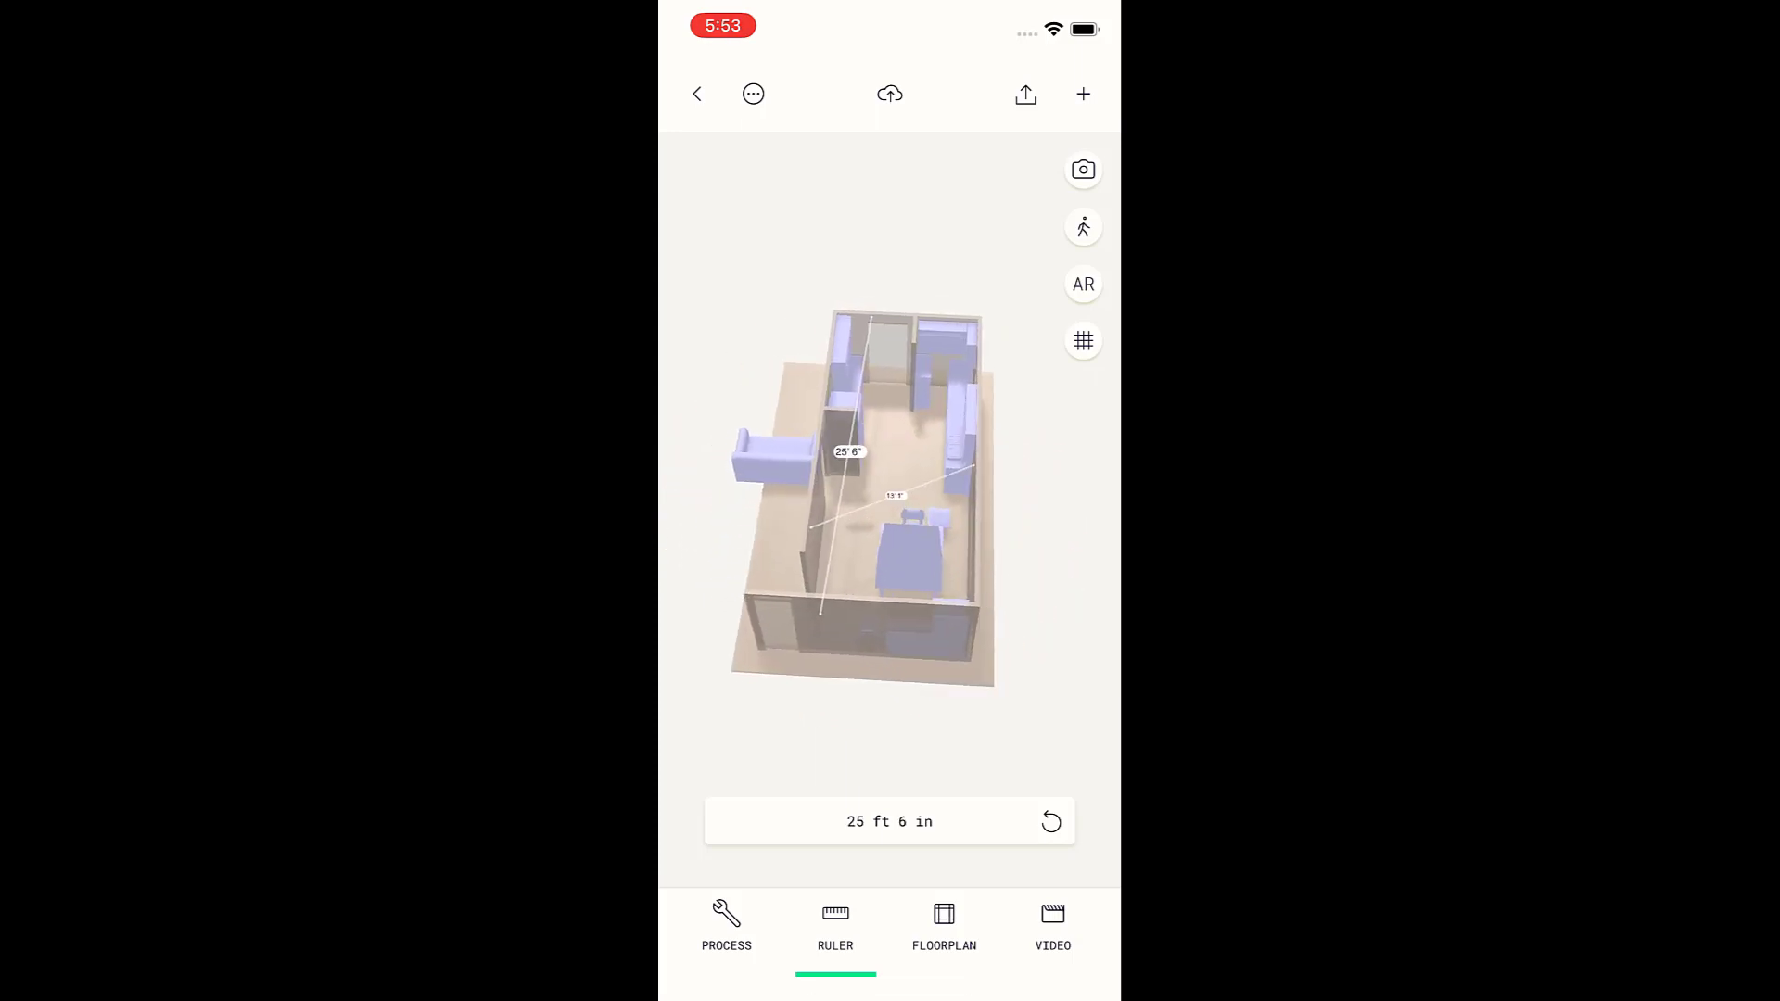
left_click(1050, 821)
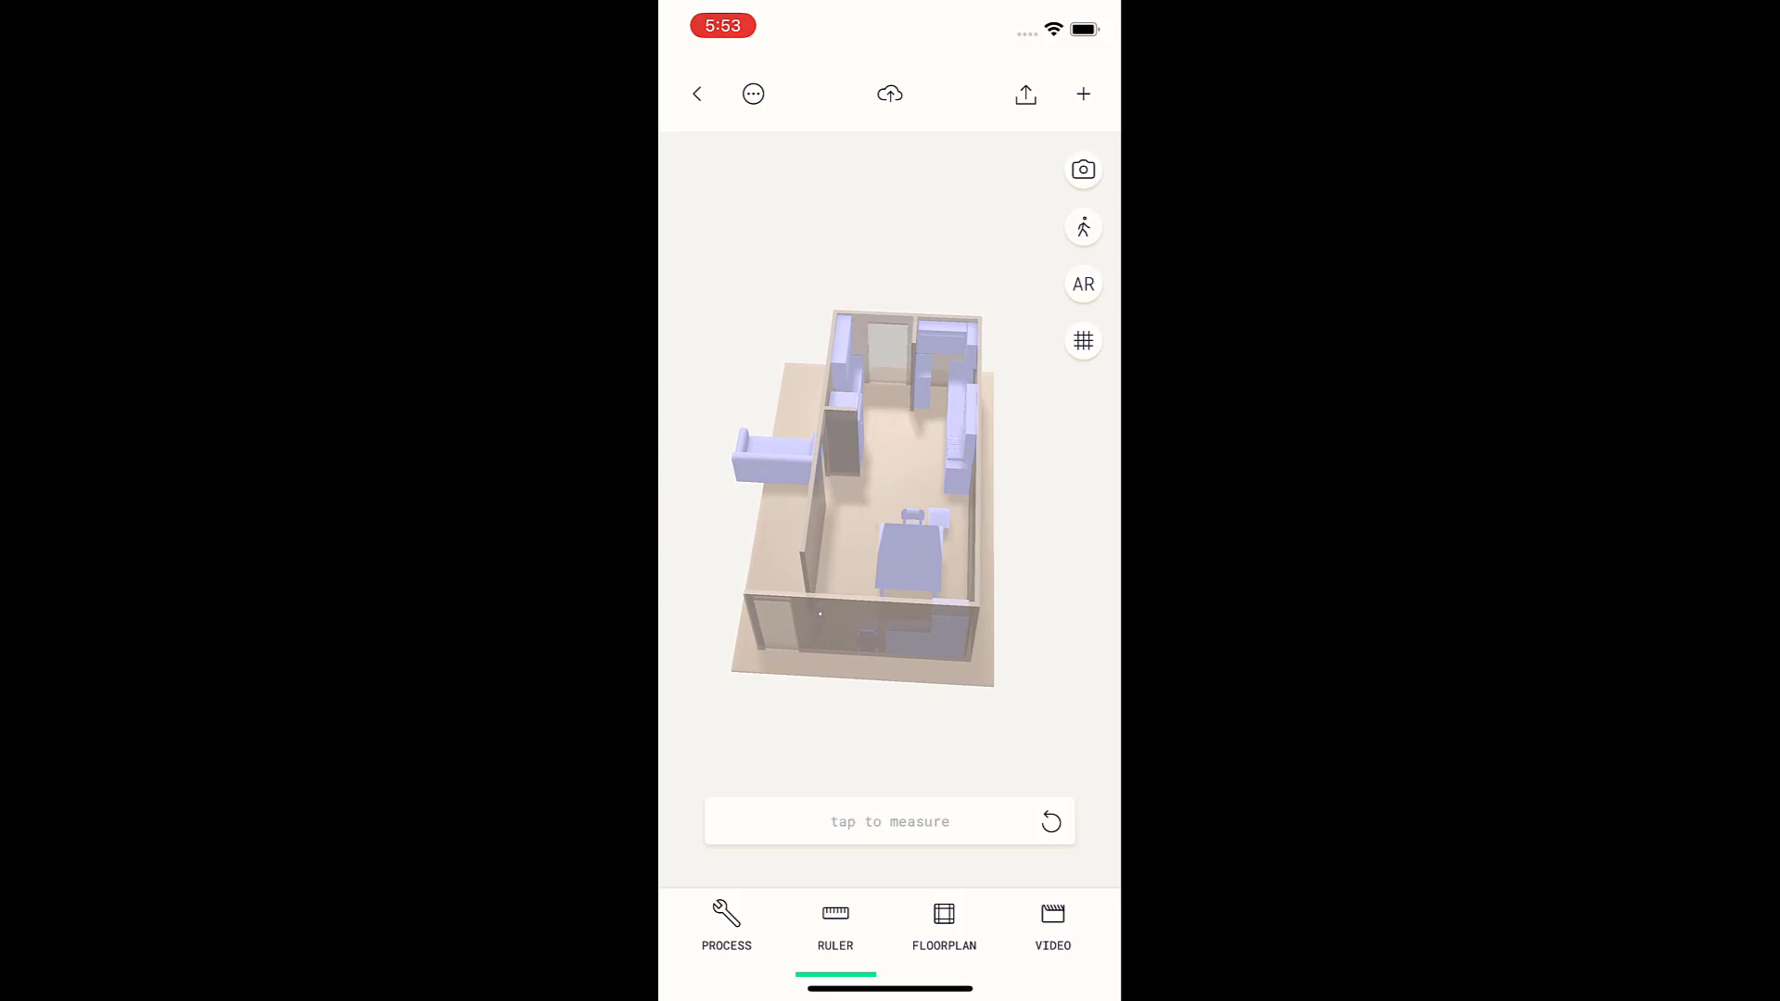
left_click(944, 923)
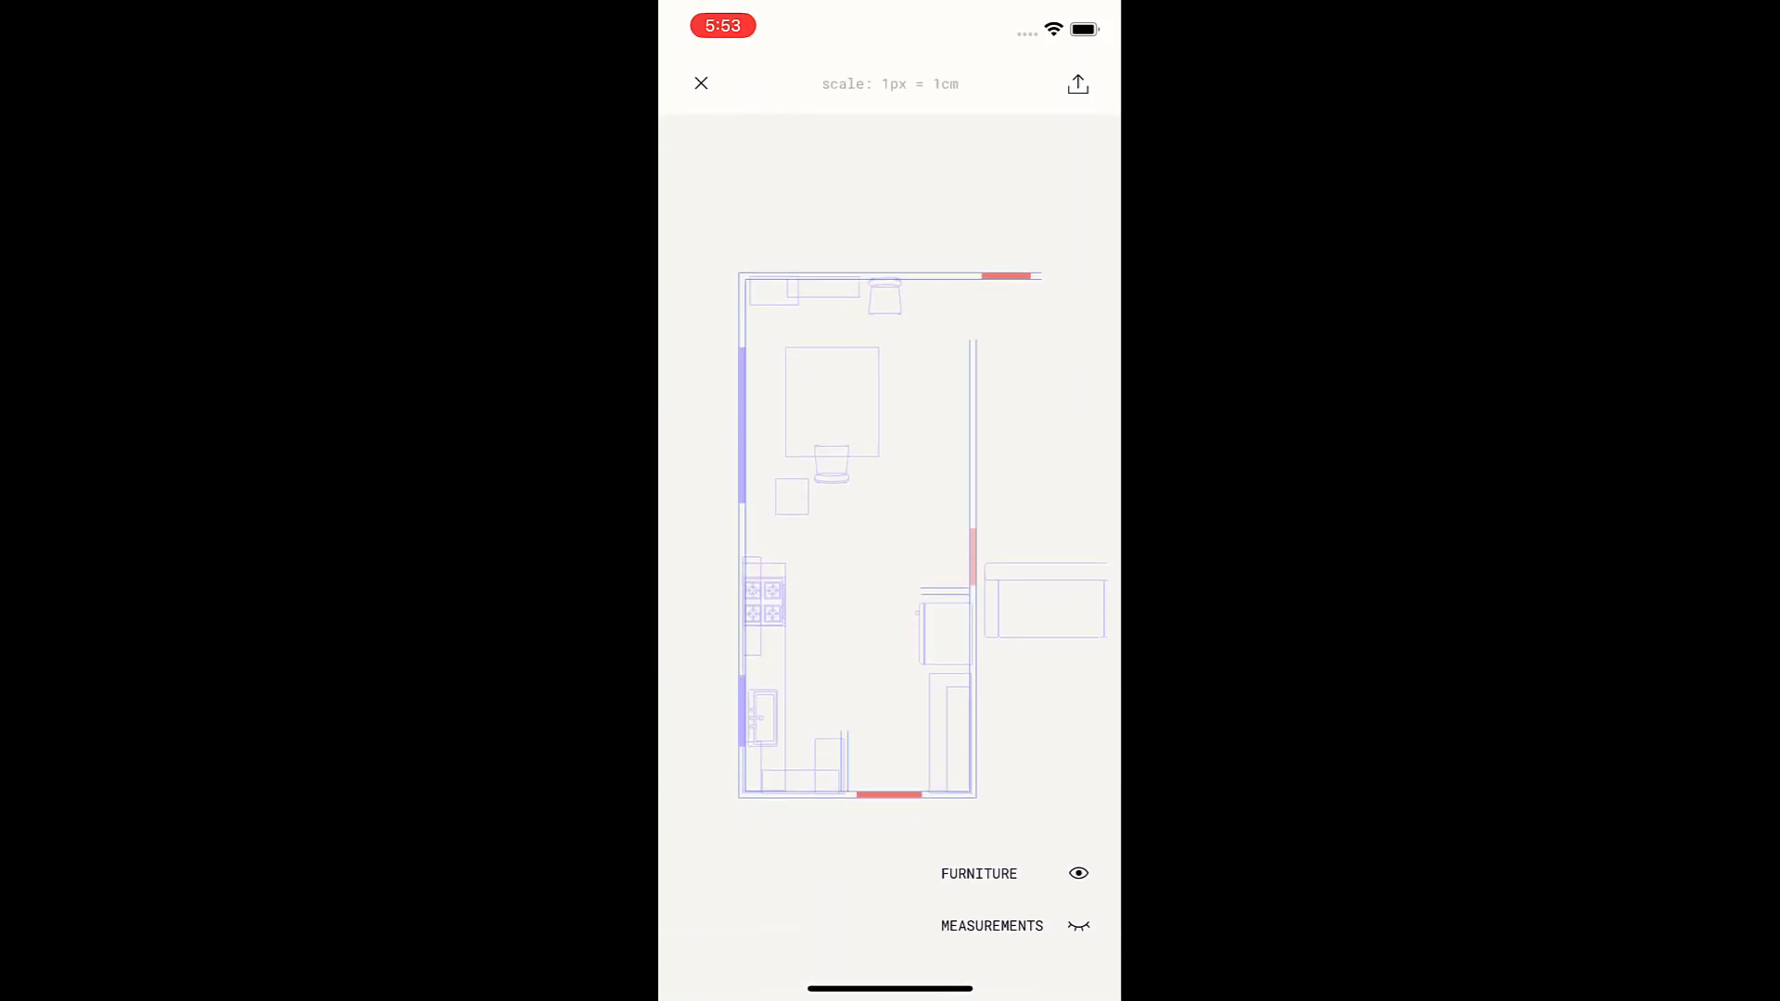
Hide measurements and furniture from the floor plan, then visit and leave the export settings.
left_click(1077, 925)
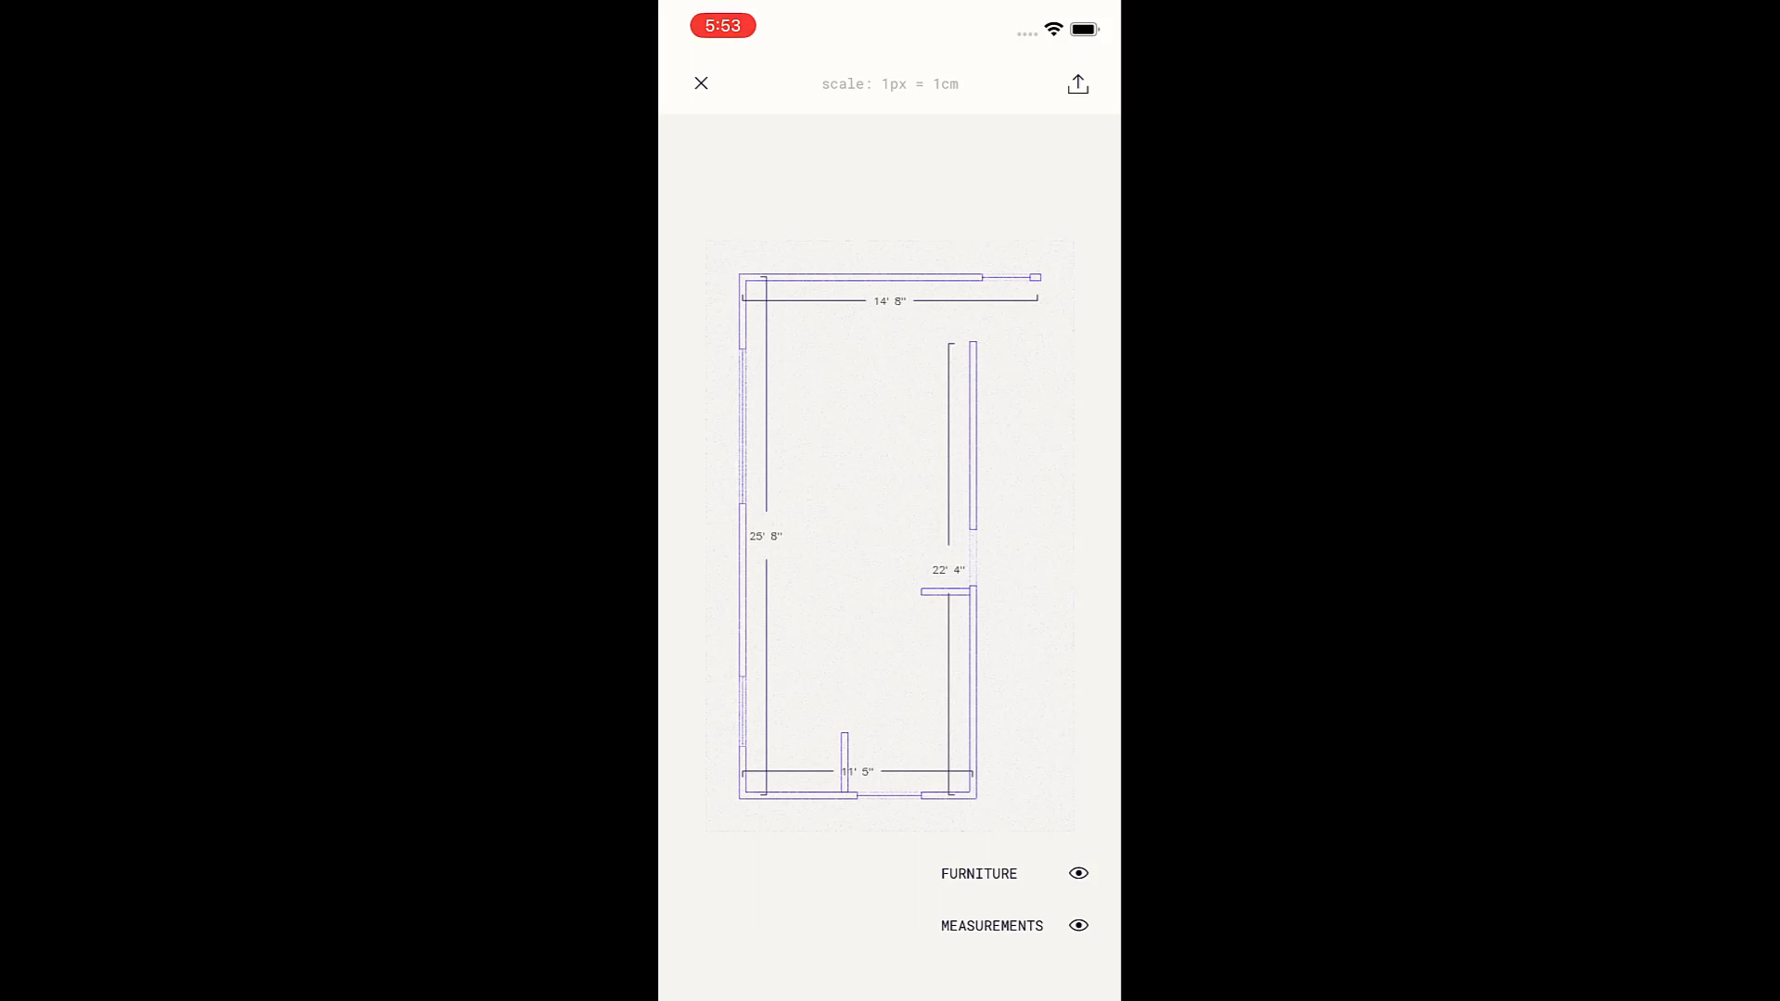
left_click(1077, 925)
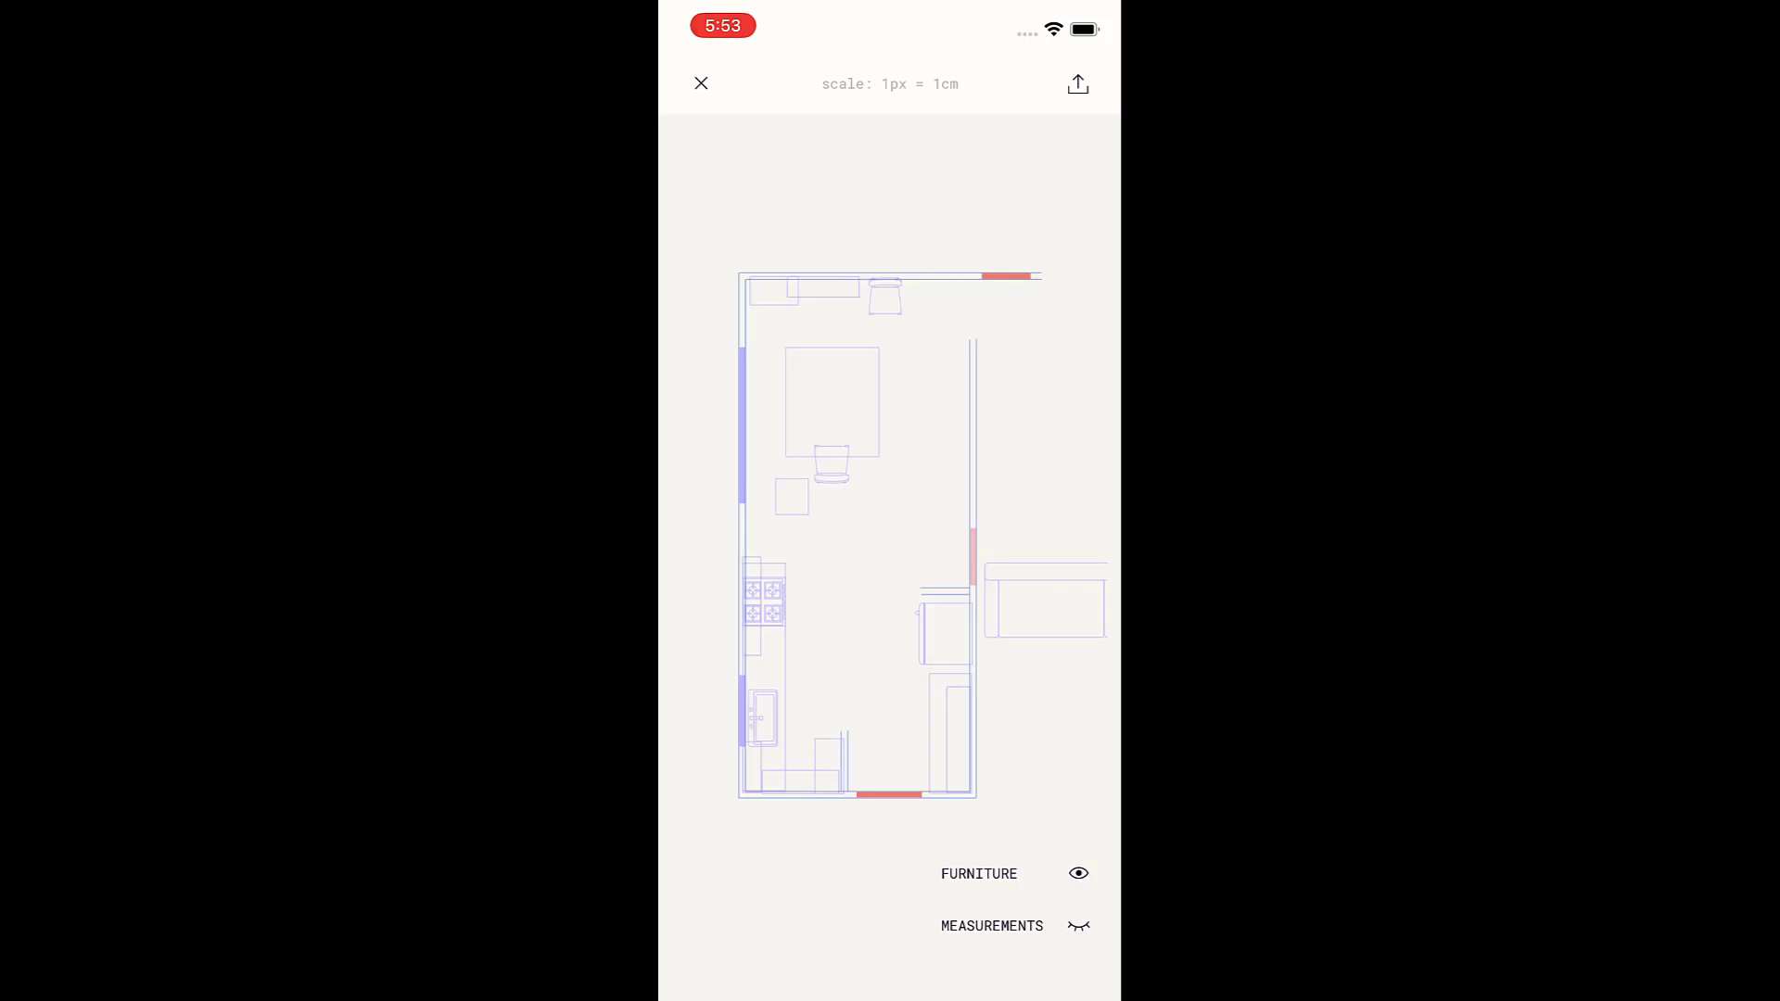
left_click(1077, 873)
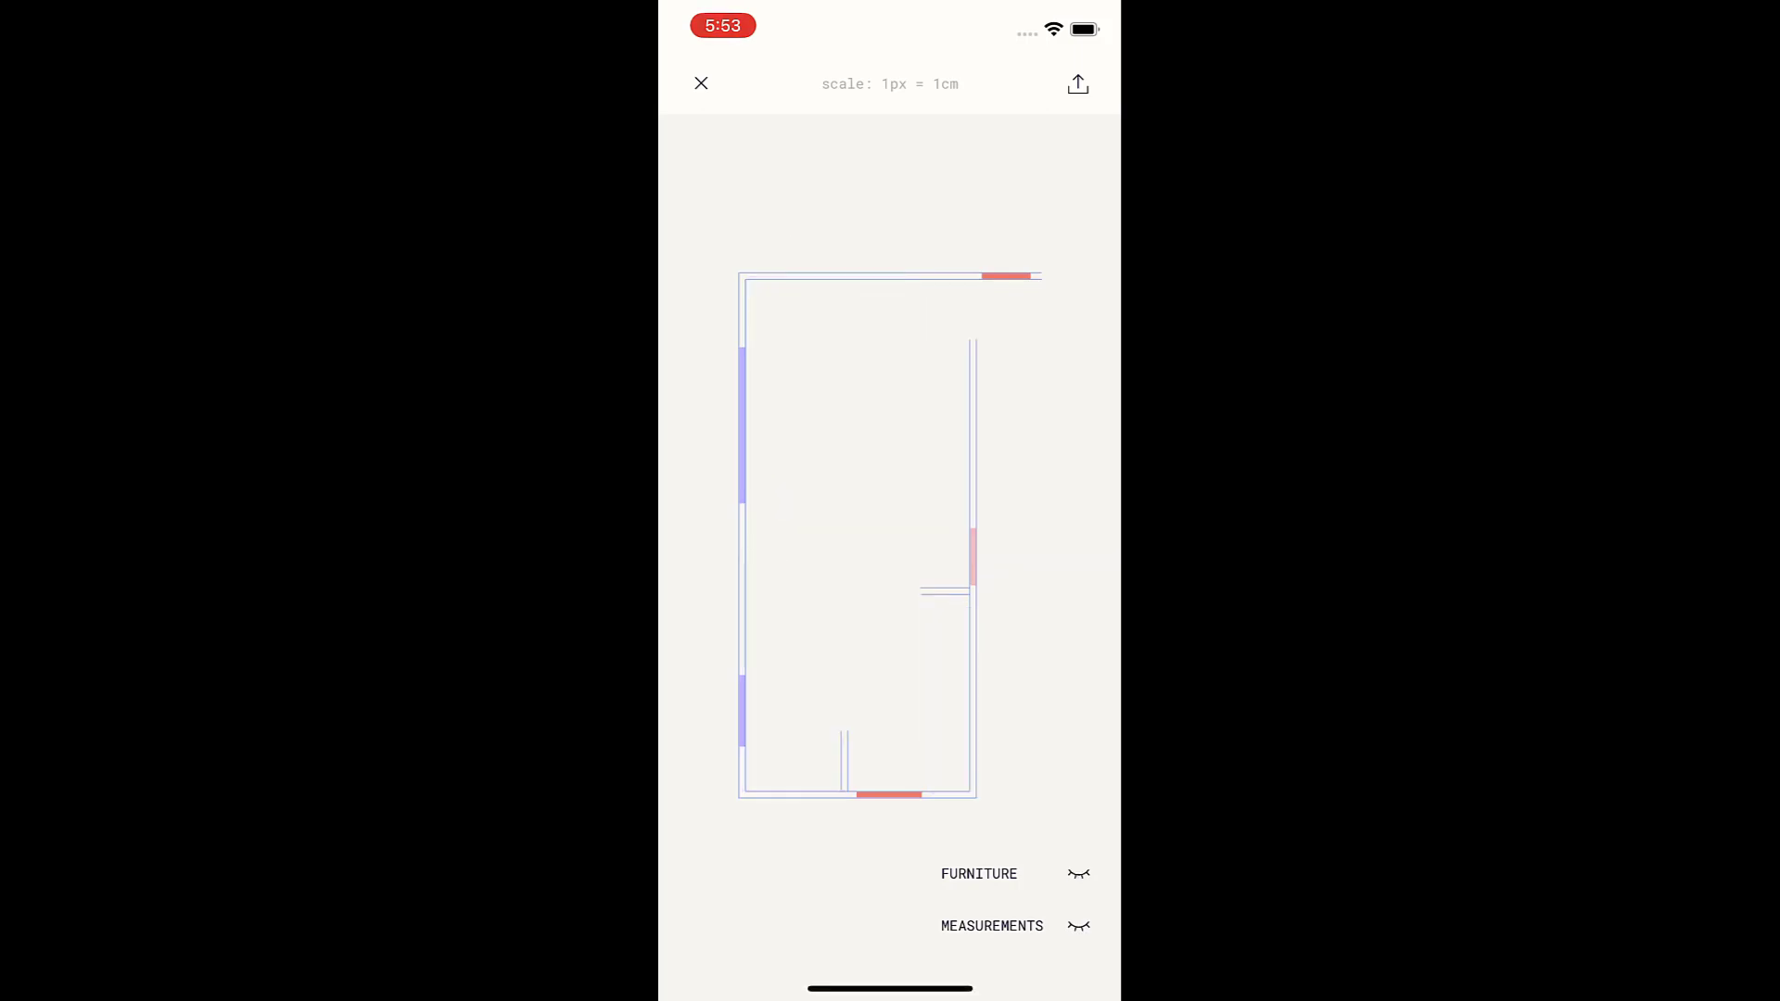
left_click(1076, 84)
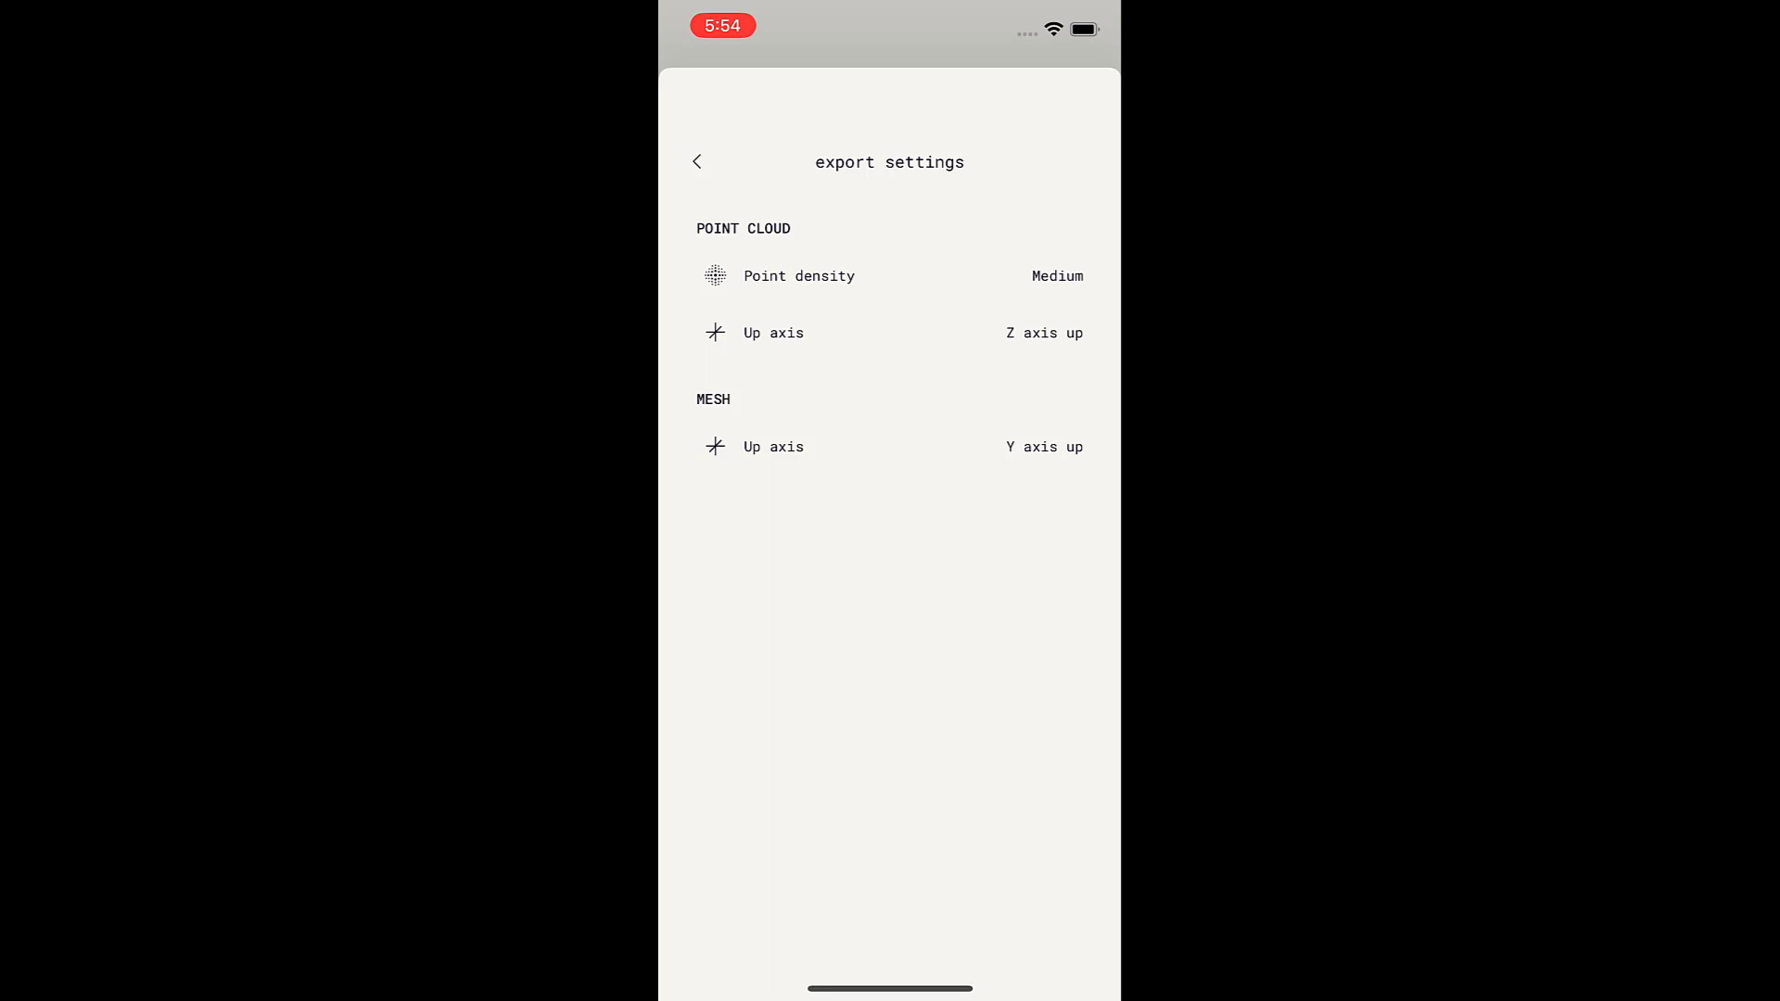
left_click(697, 162)
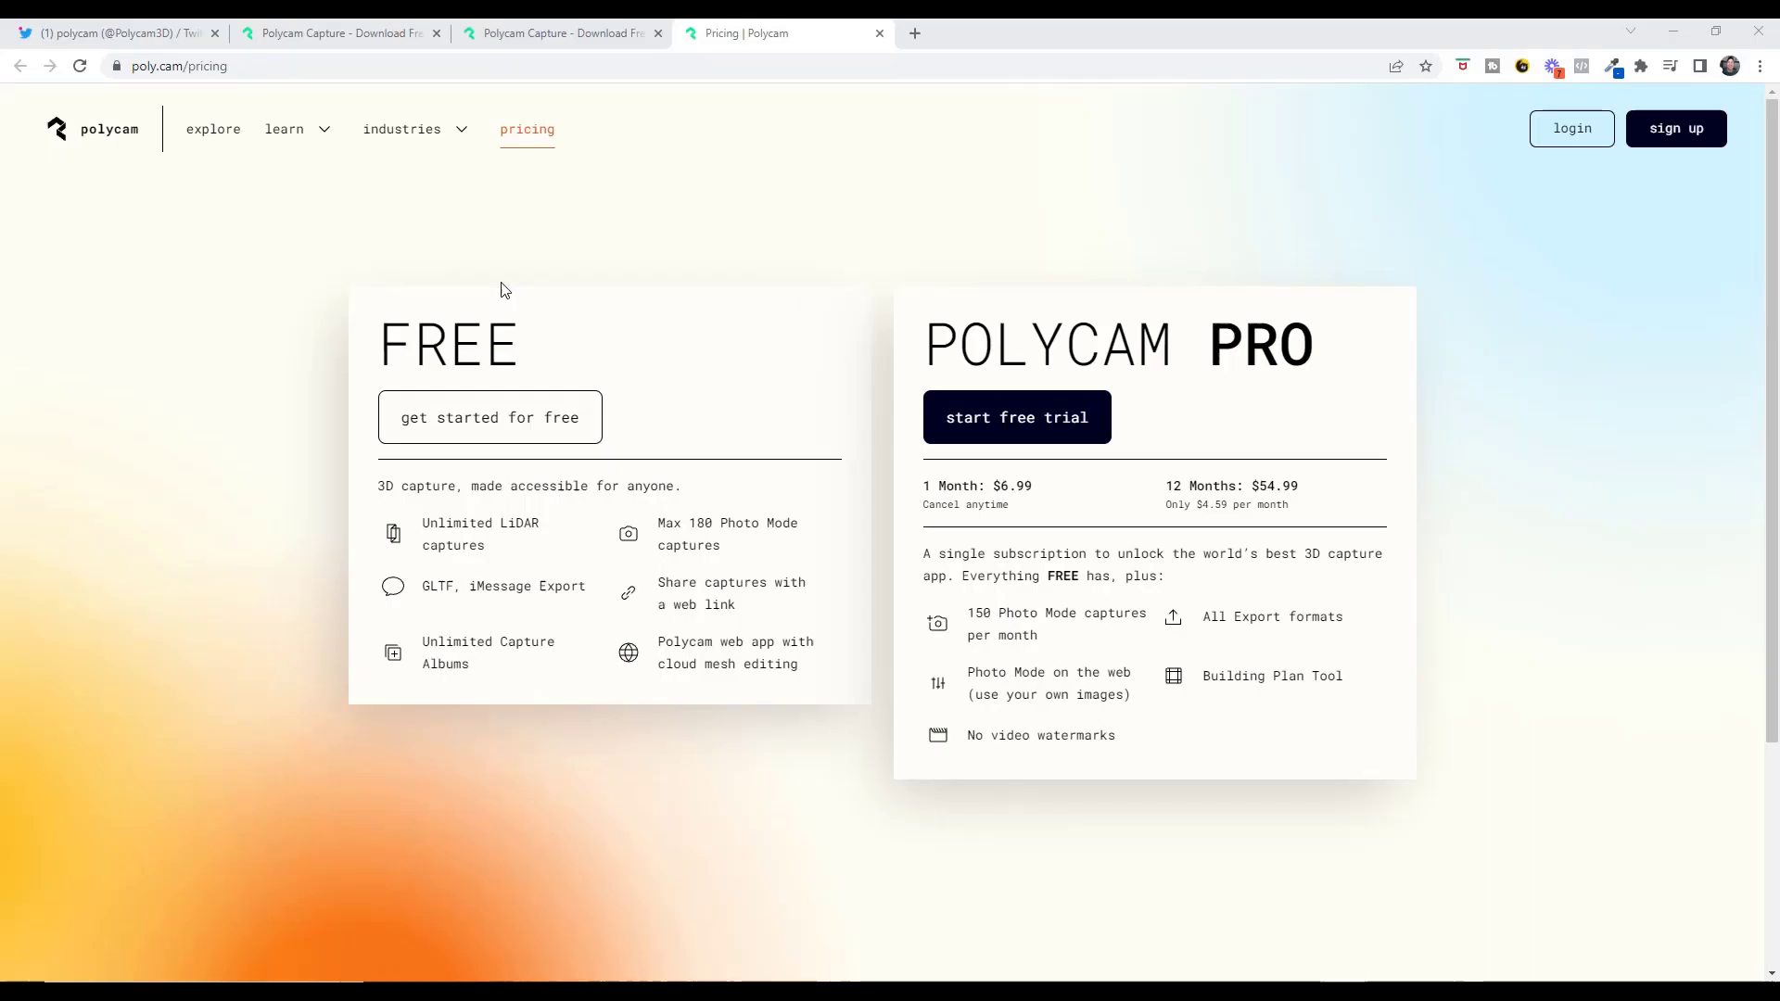
mouse_move(376, 550)
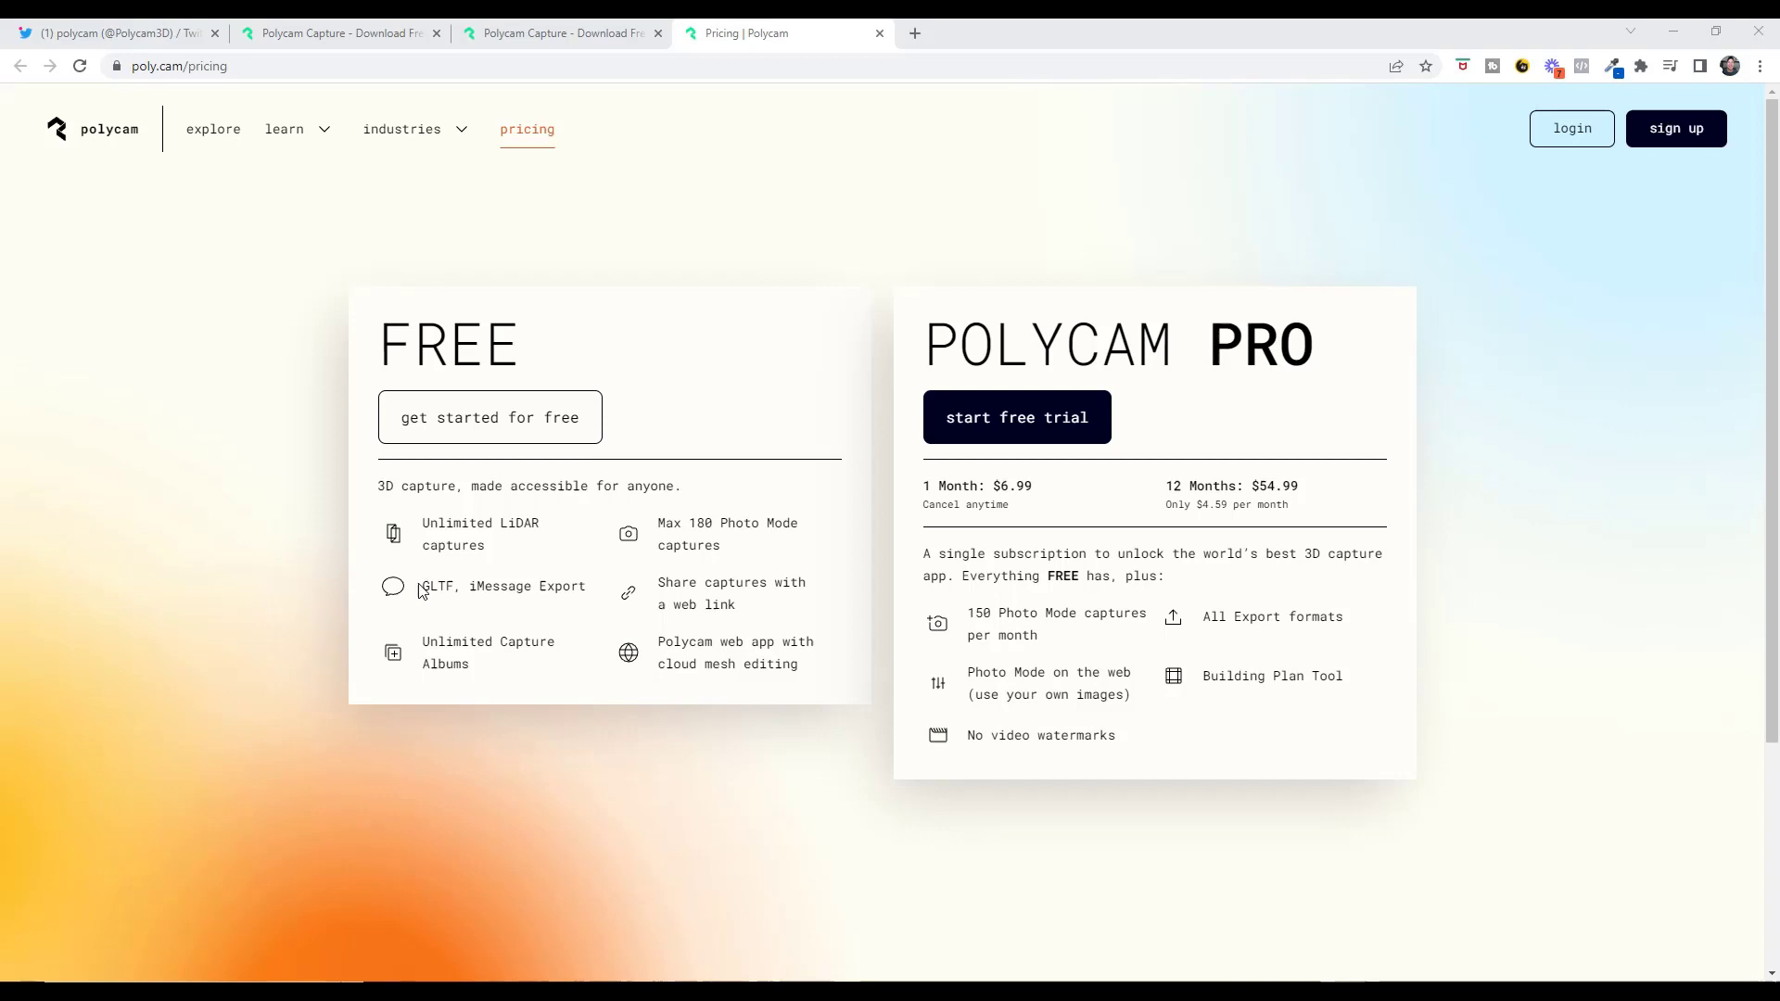
mouse_move(1035, 669)
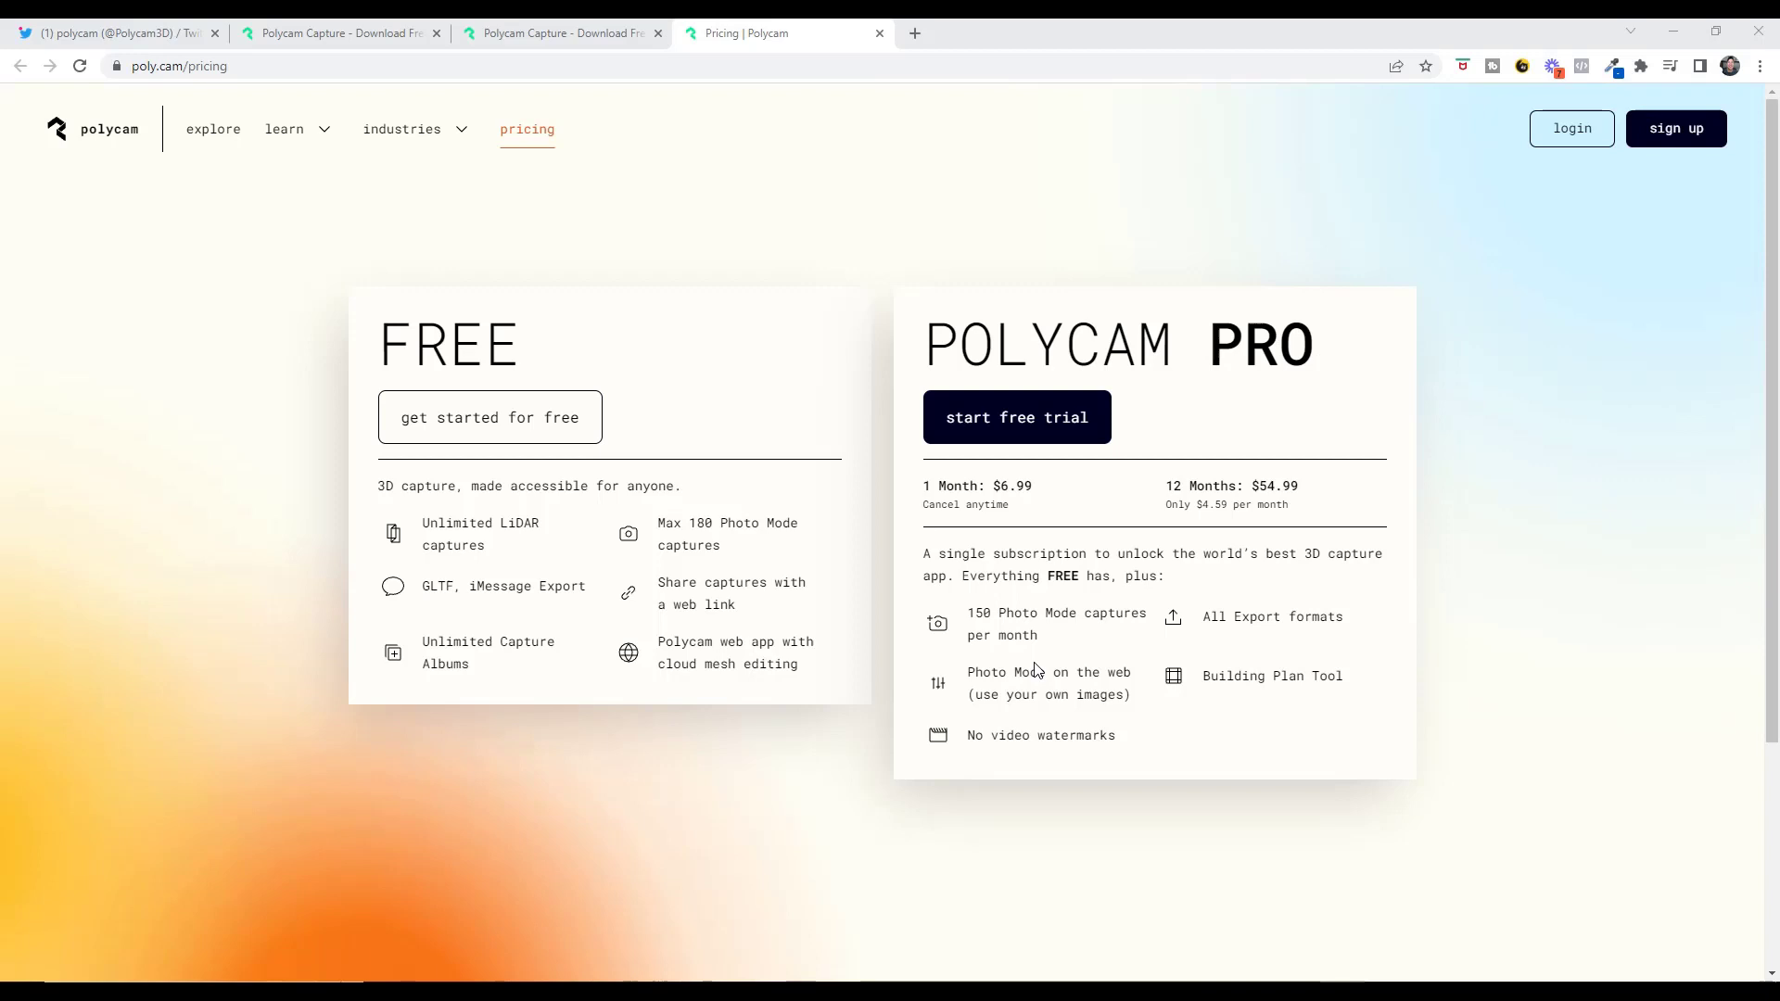
mouse_move(1098, 337)
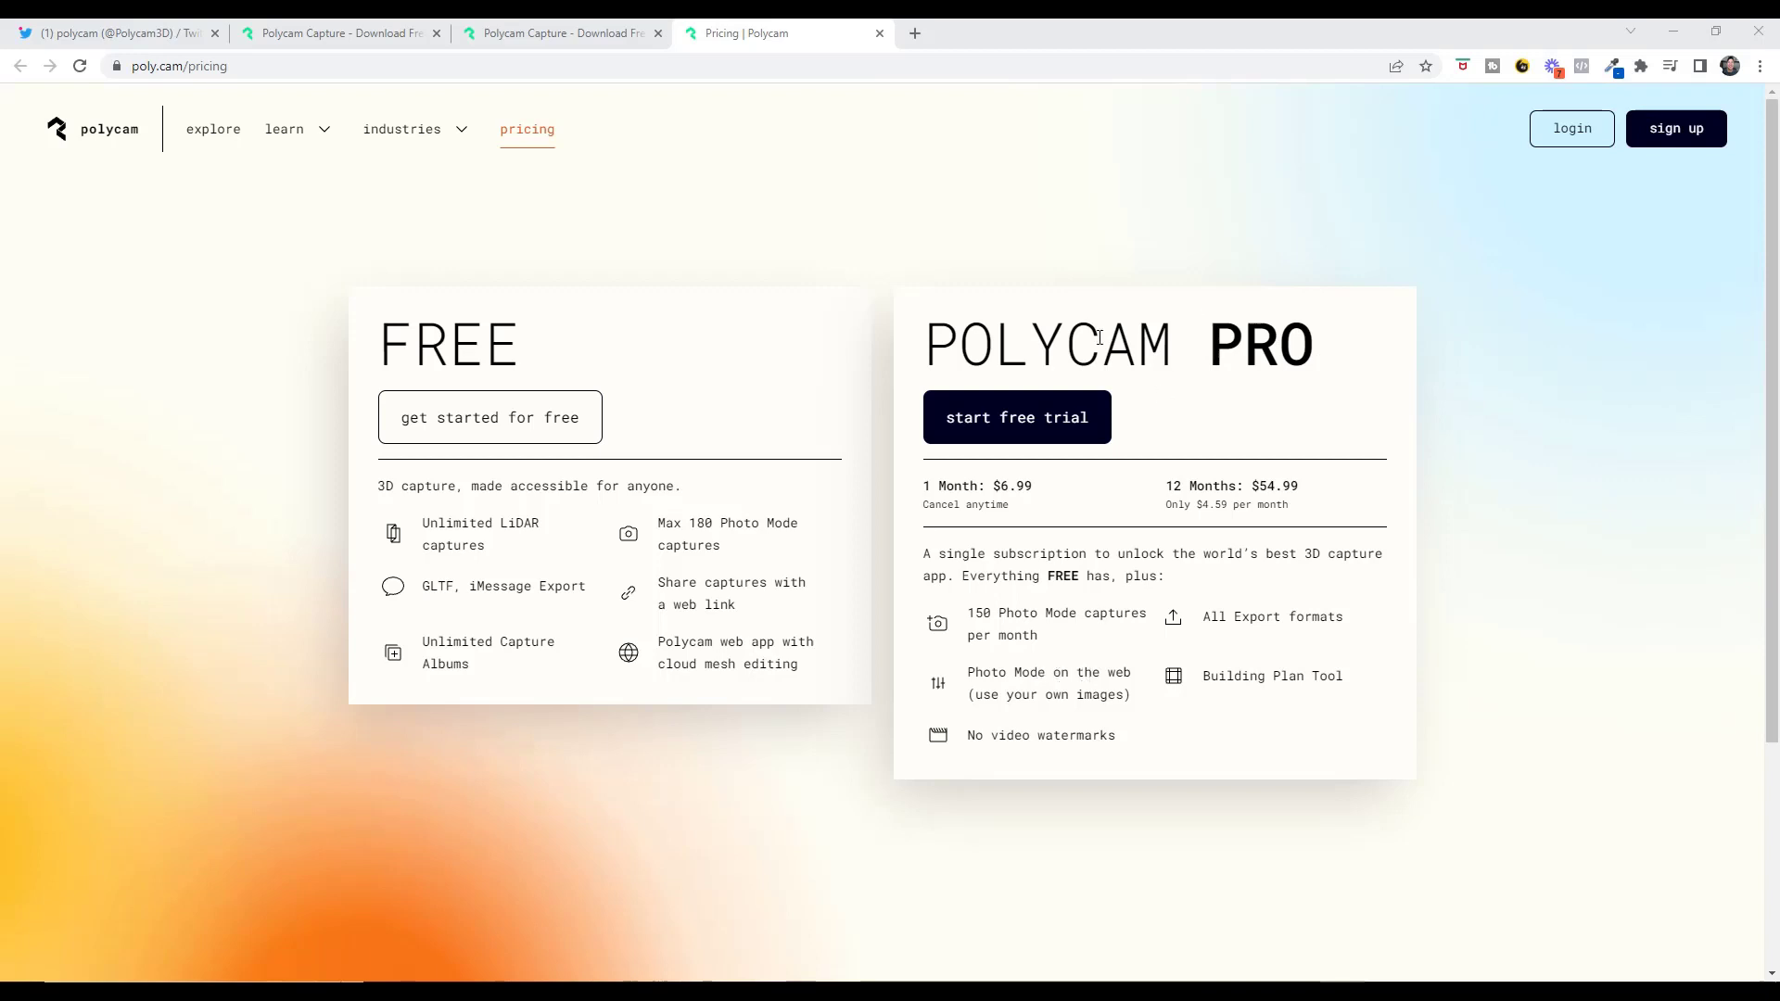
mouse_move(1158, 433)
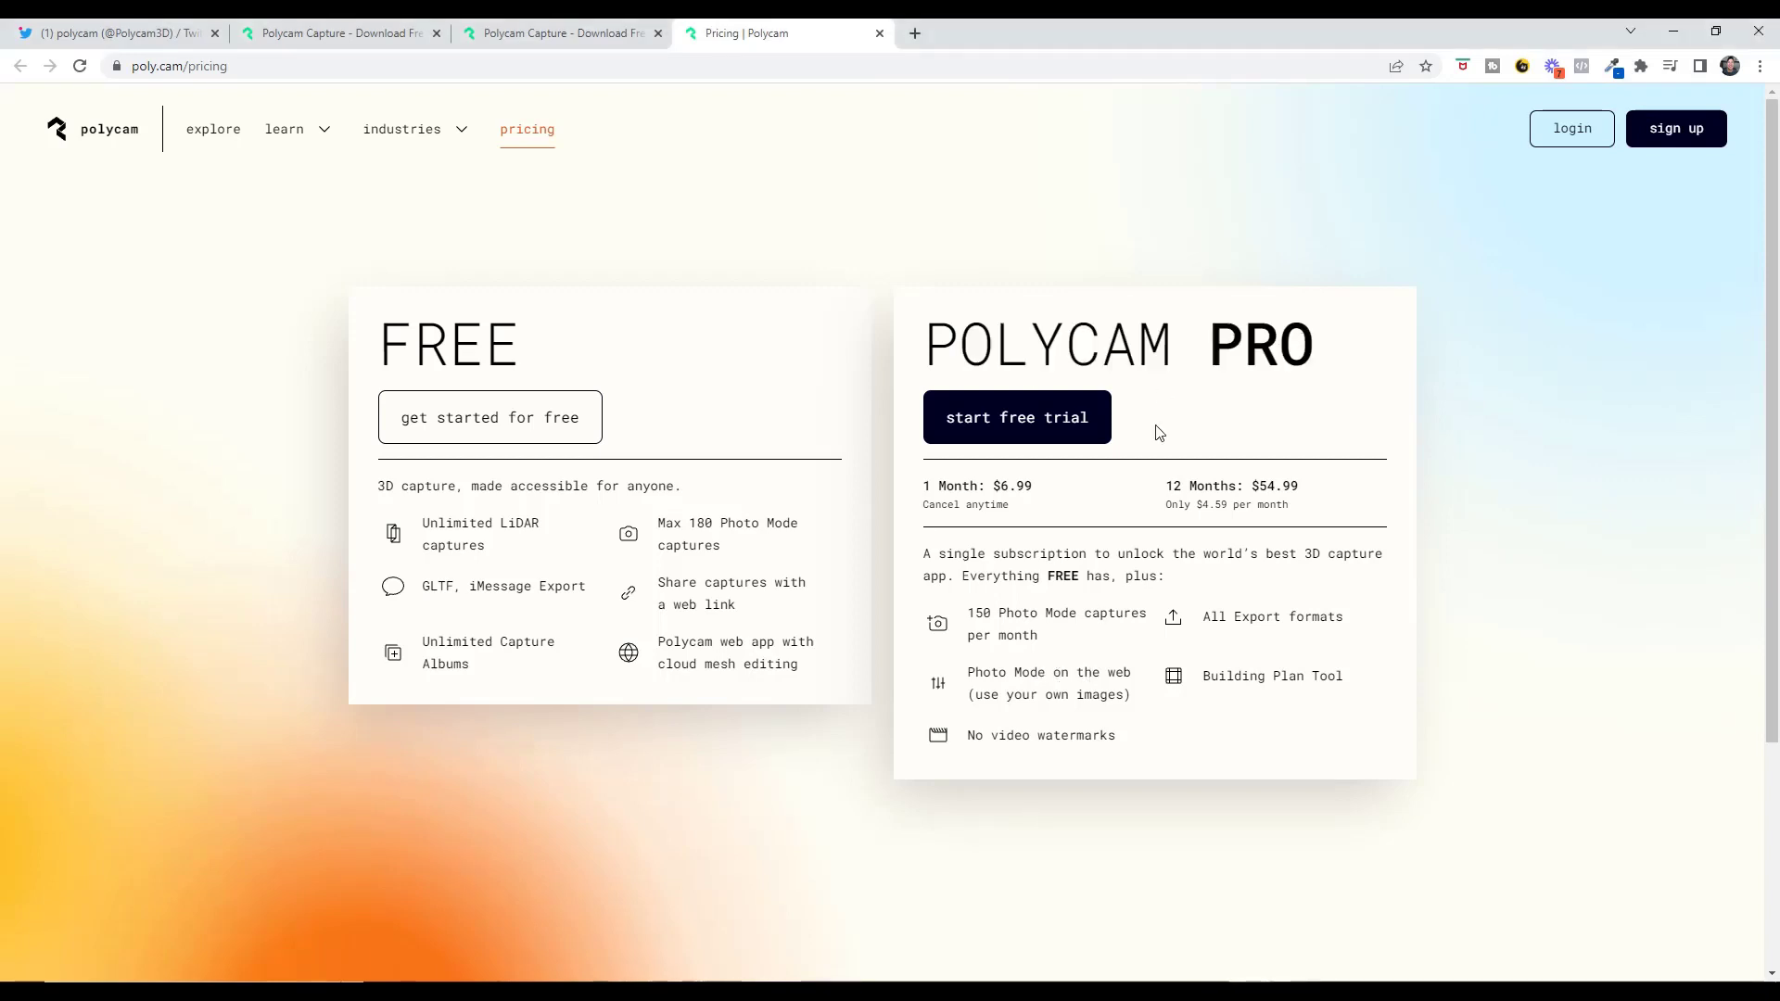
mouse_move(1107, 571)
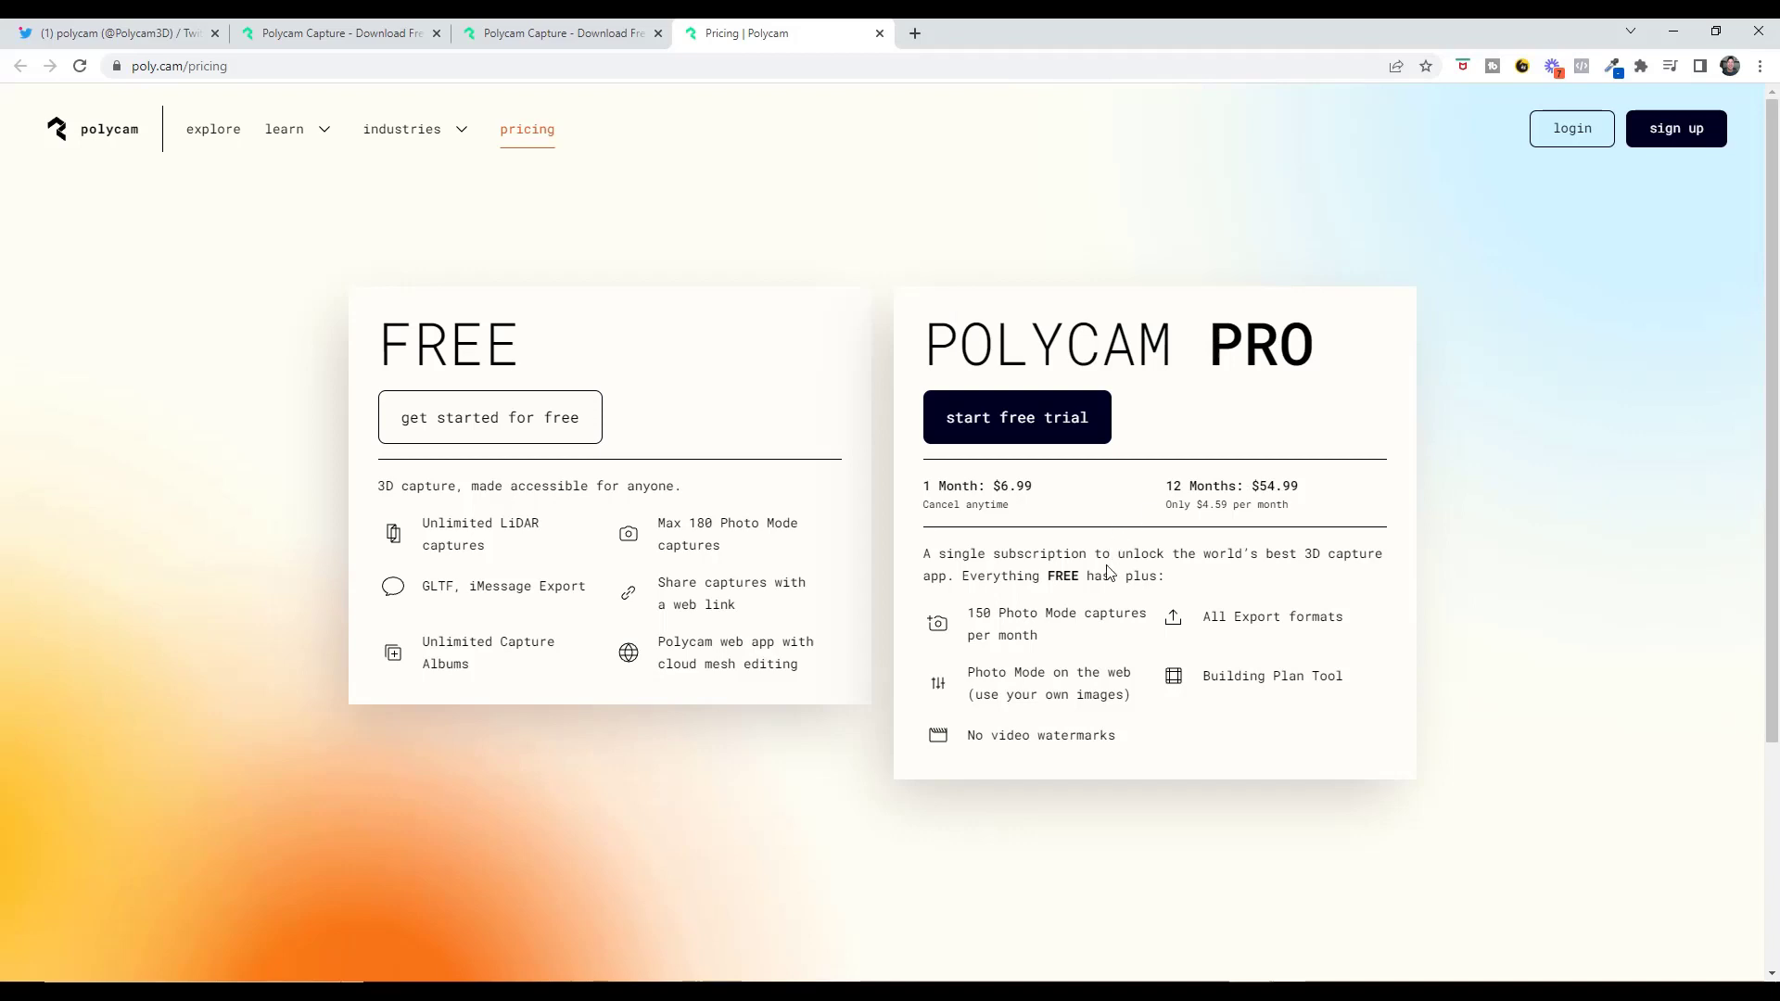
mouse_move(1031, 666)
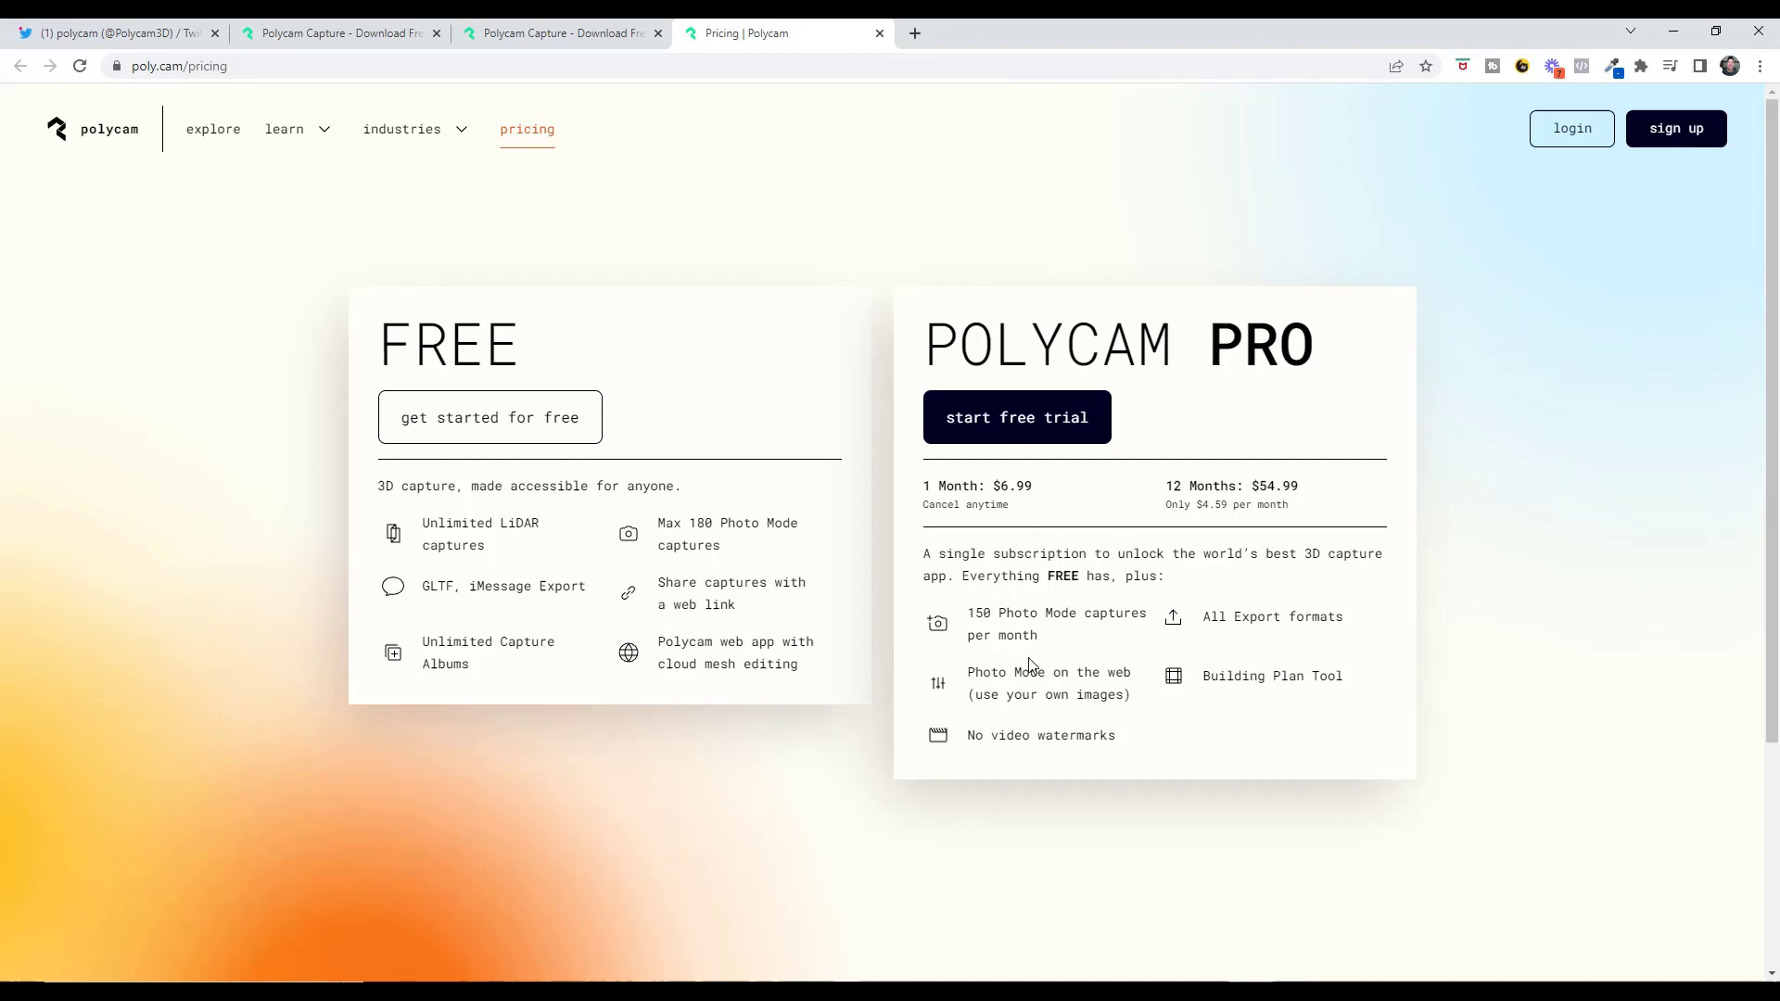
mouse_move(1087, 560)
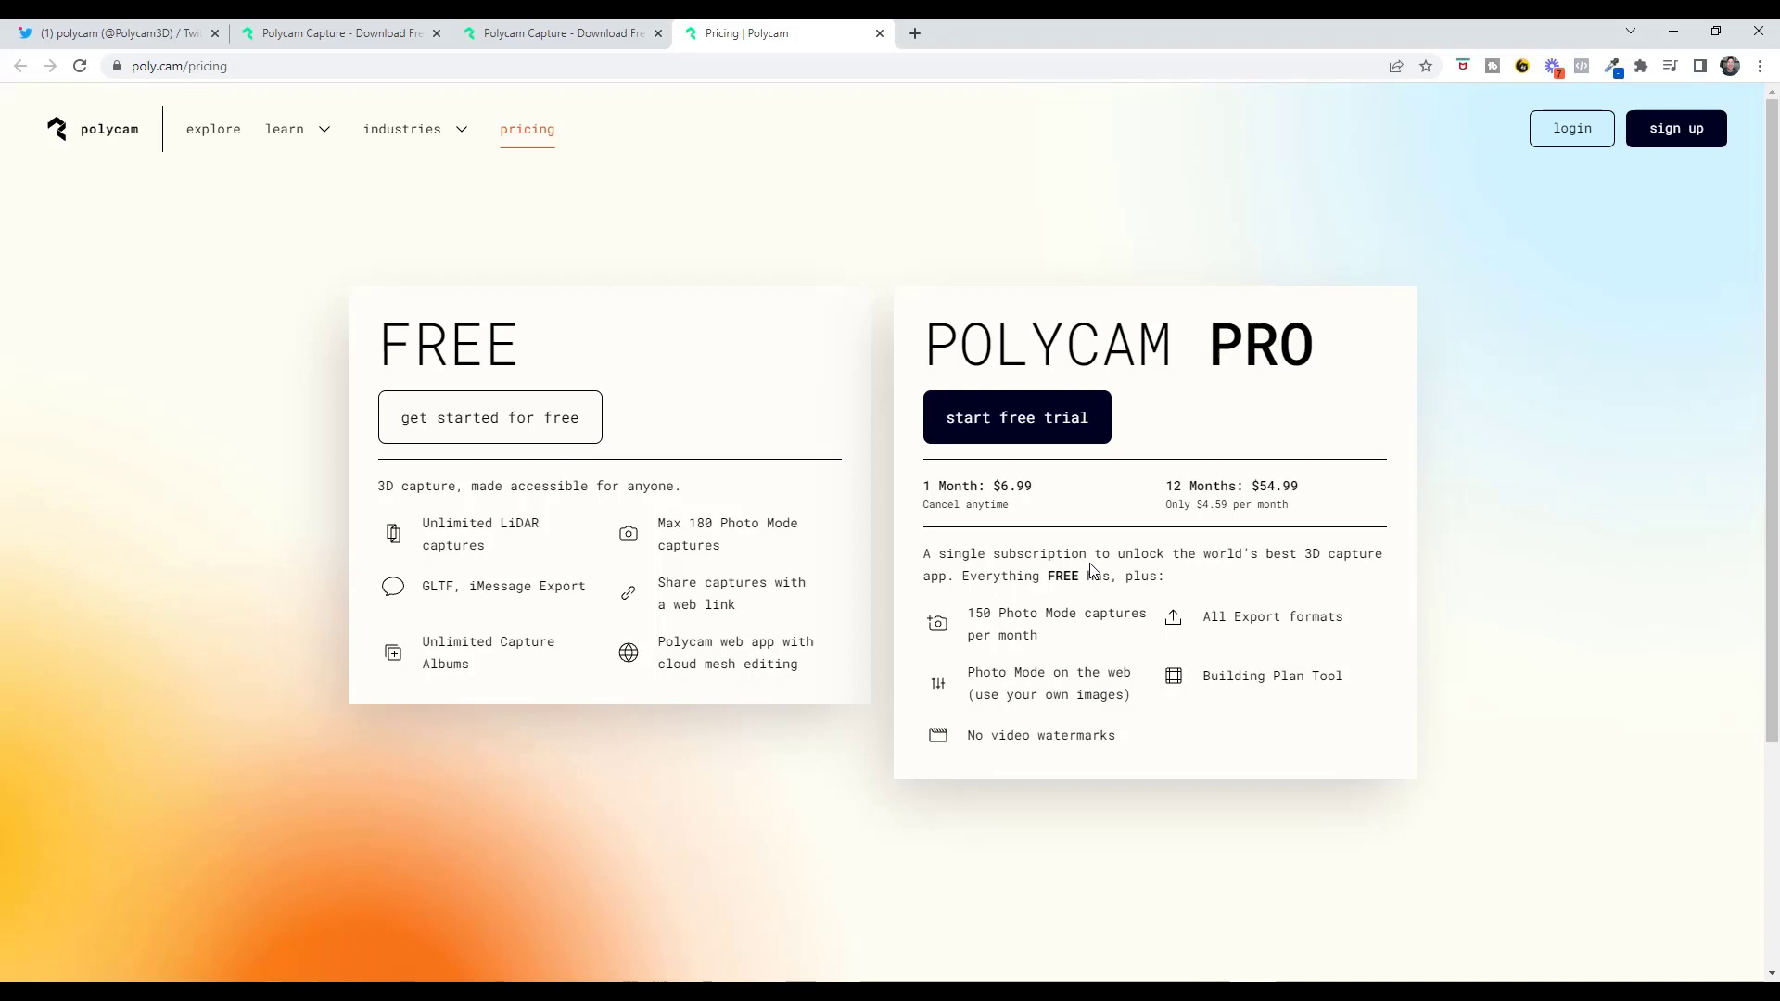
mouse_move(1201, 615)
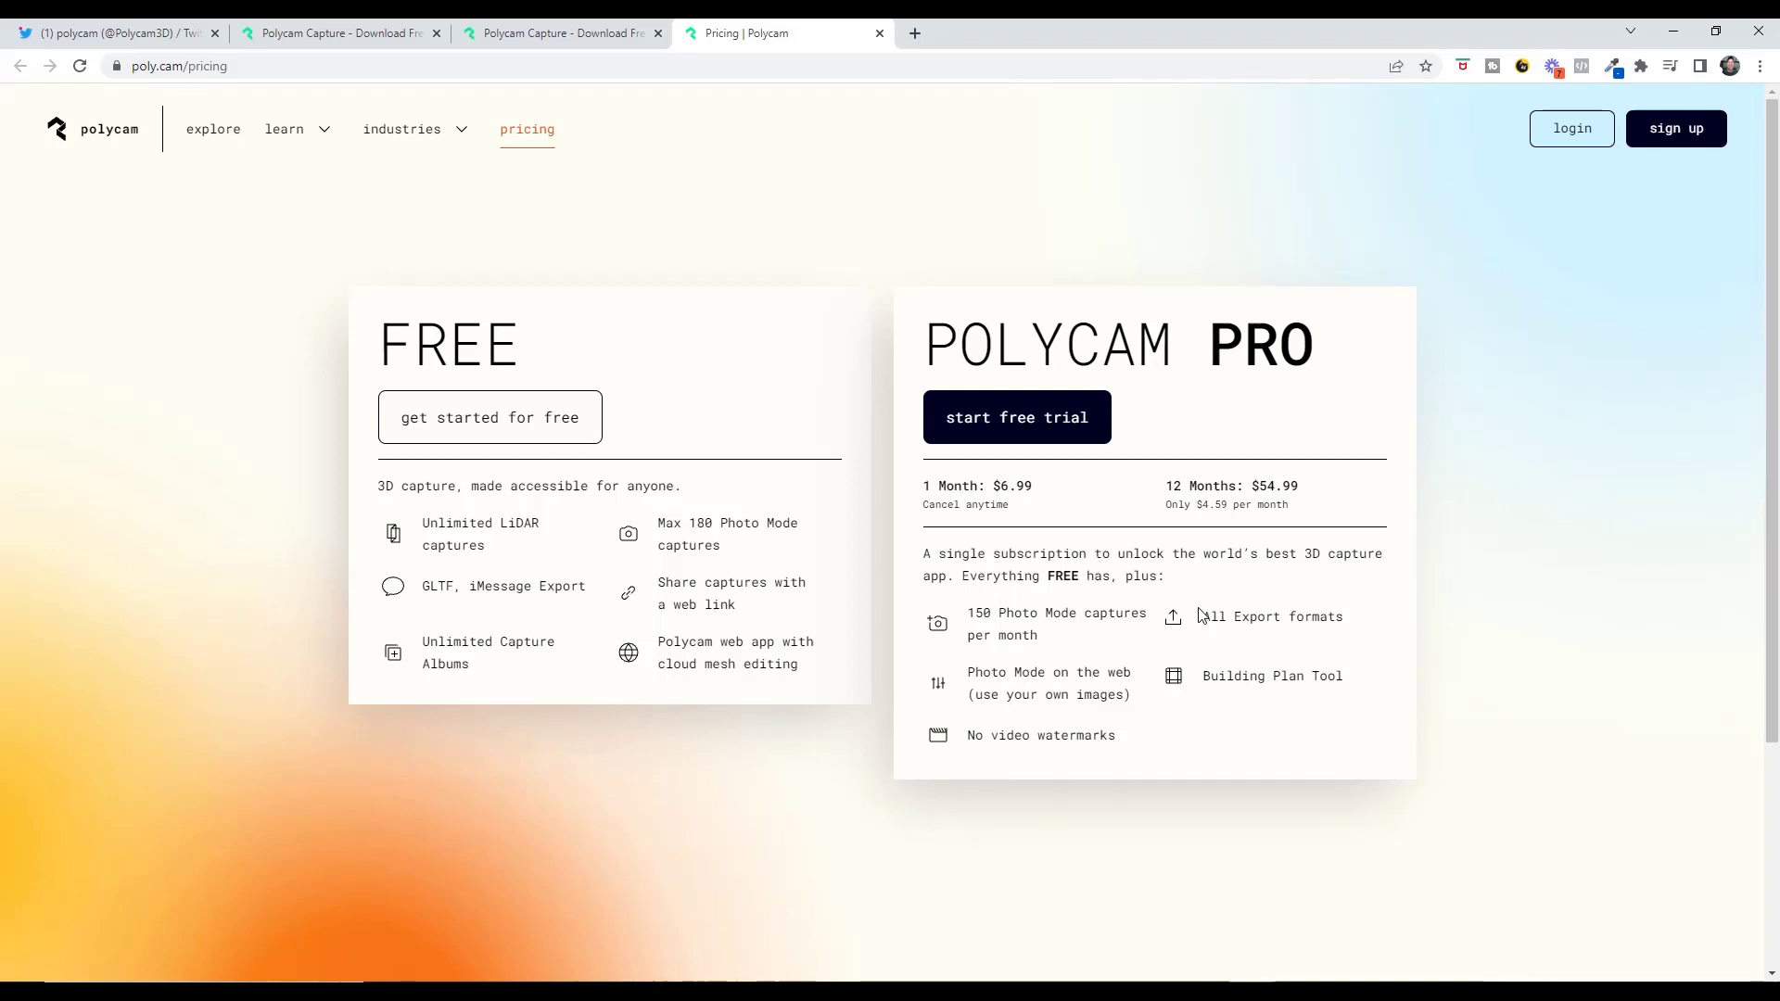
mouse_move(1027, 612)
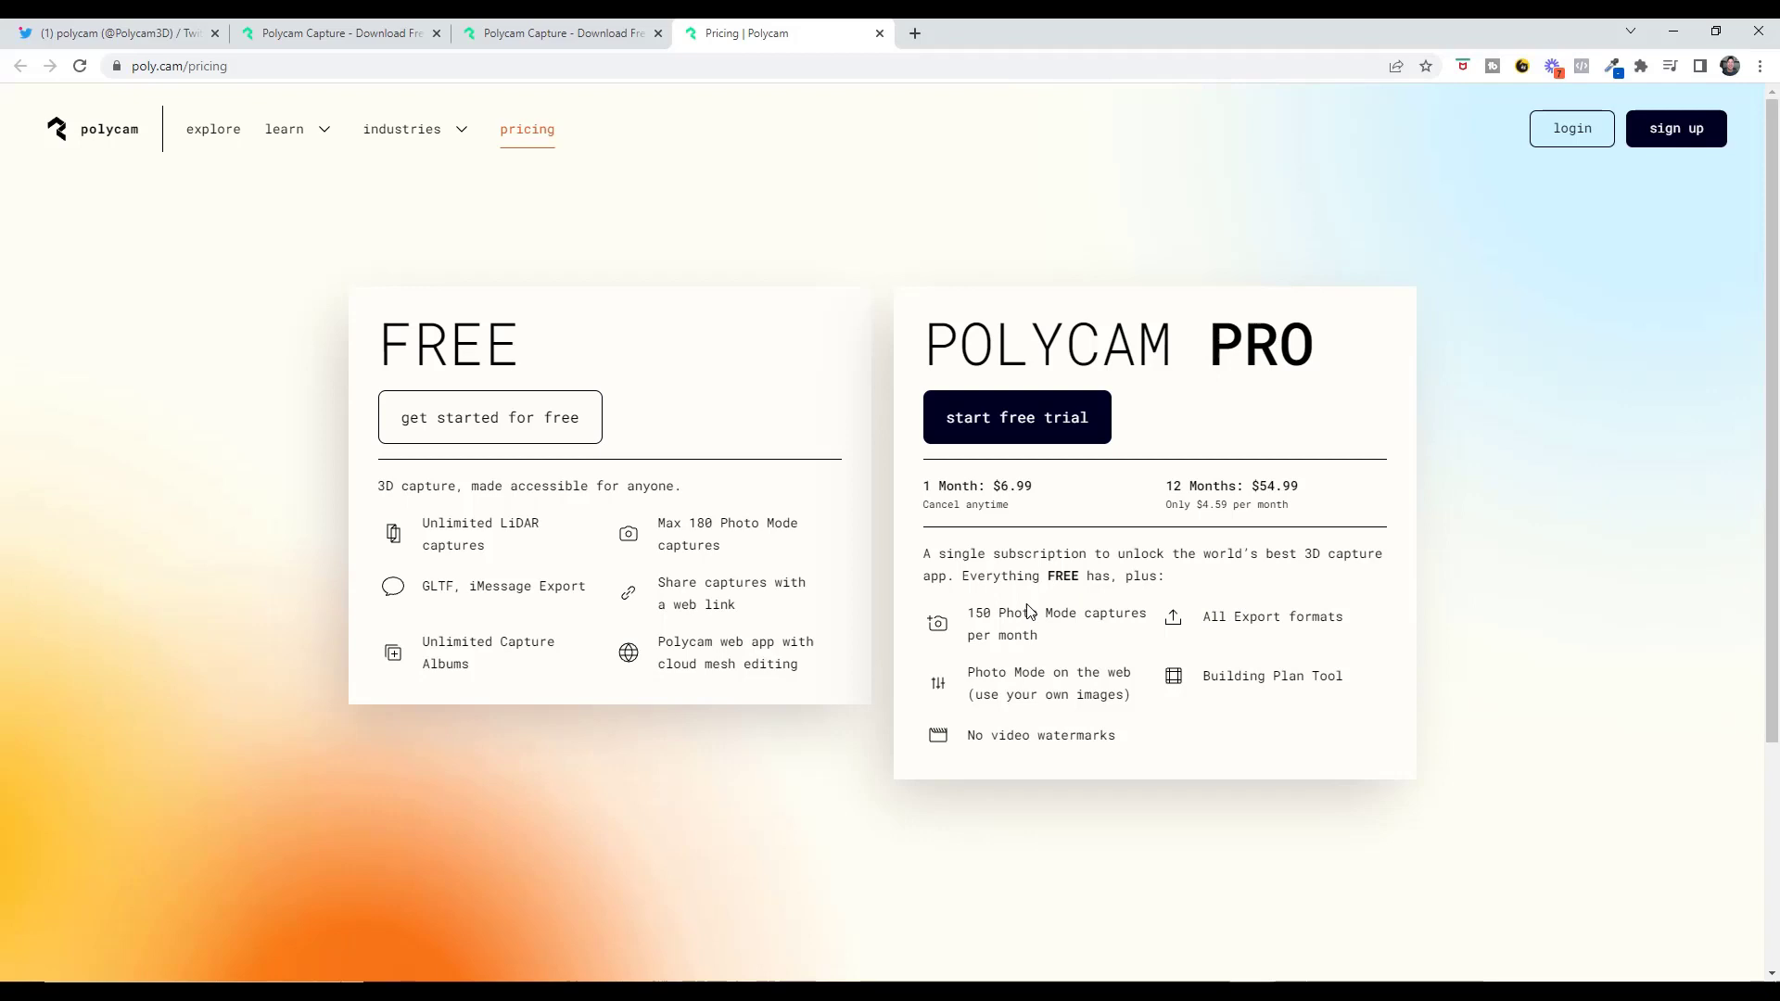
mouse_move(1081, 640)
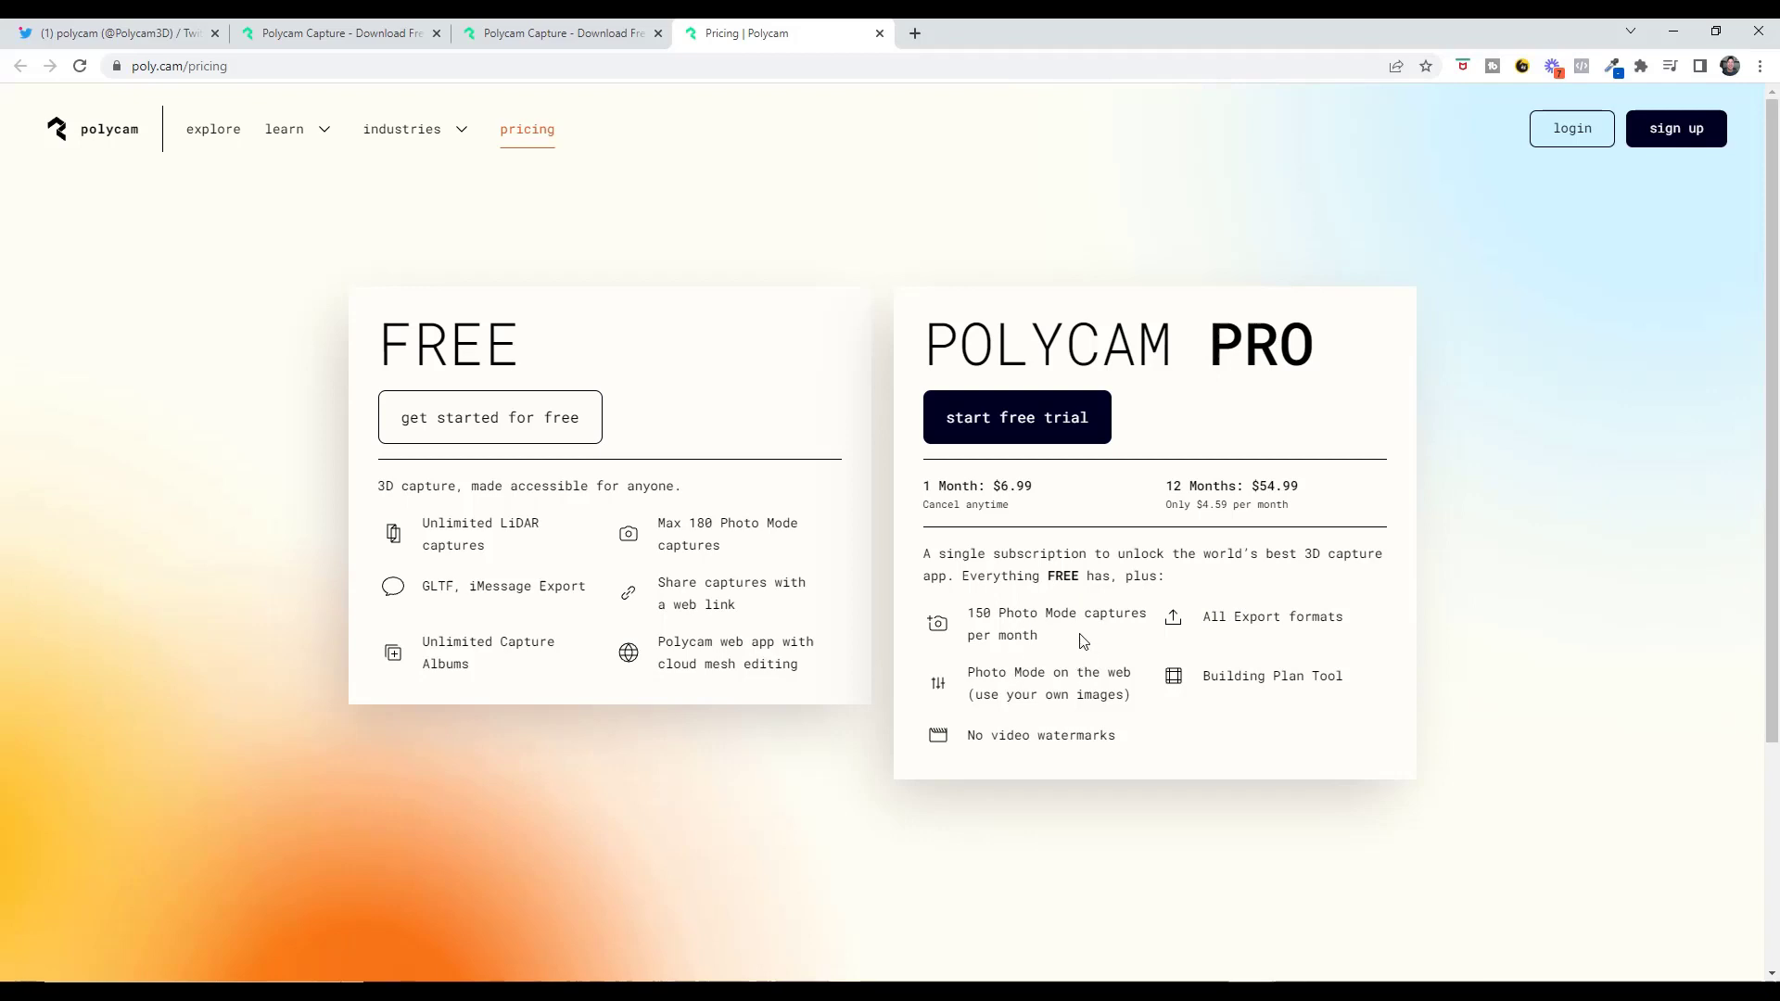
mouse_move(1093, 547)
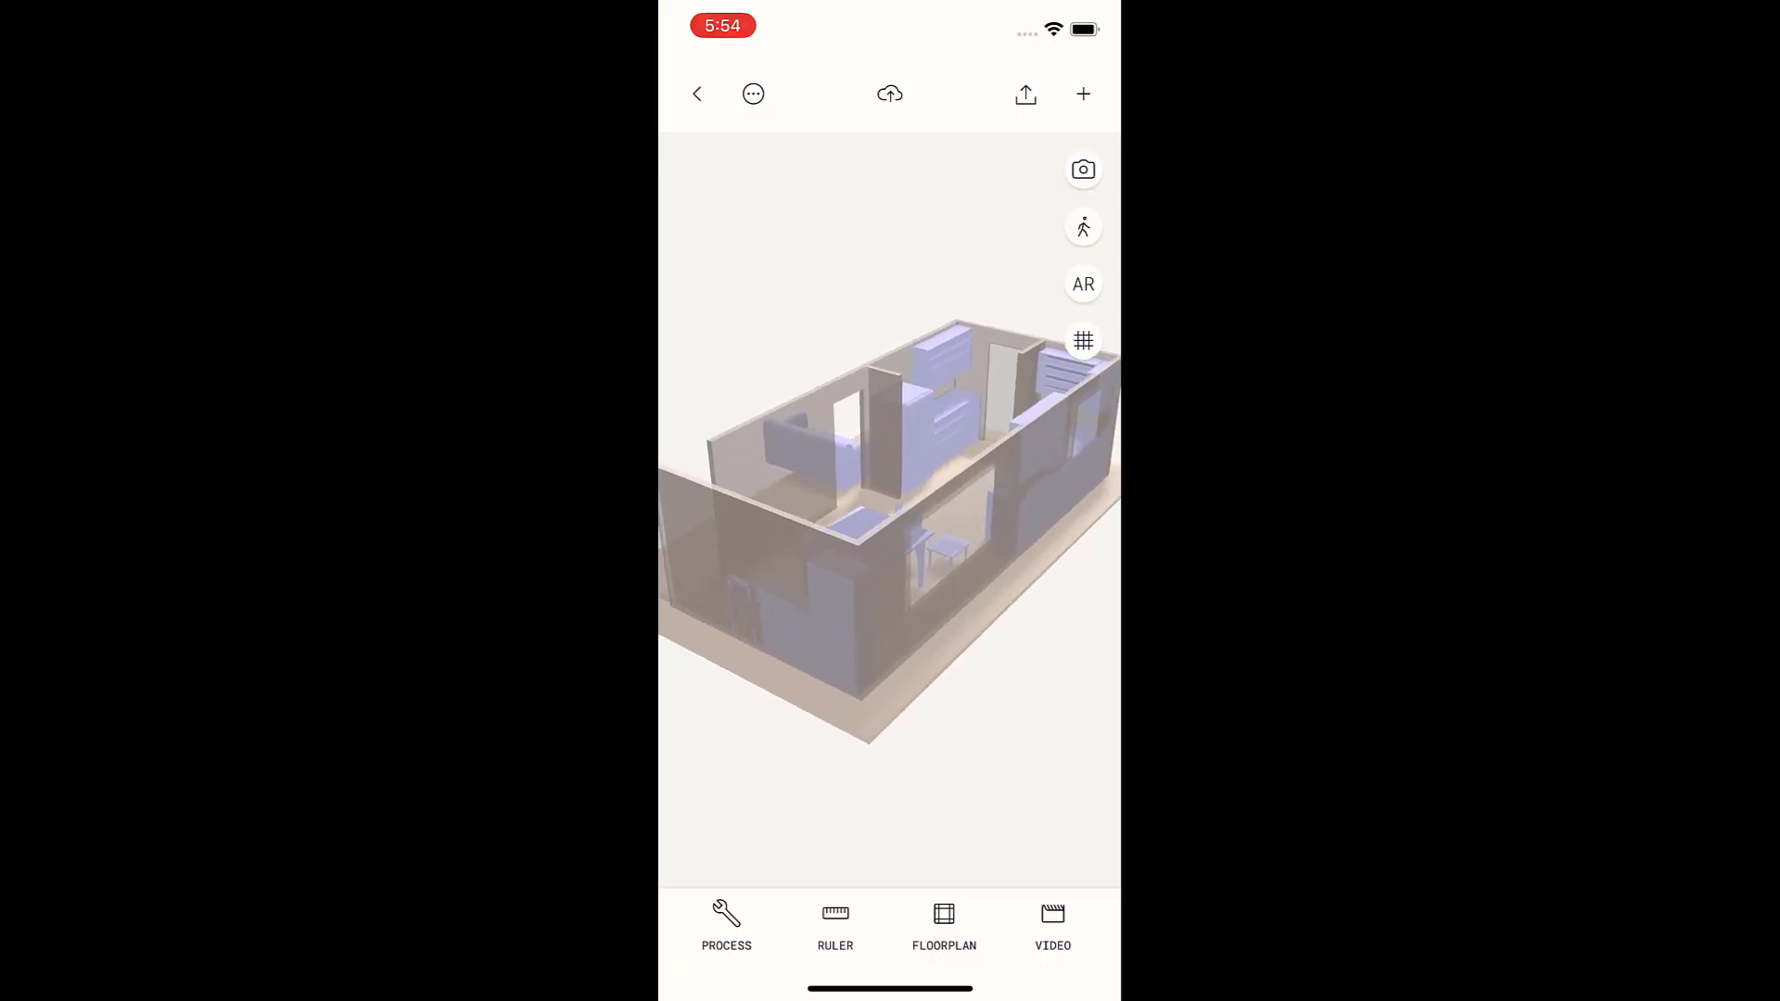
Bring up the scan's export destinations and scroll the list toward SketchUp.
left_click(1023, 95)
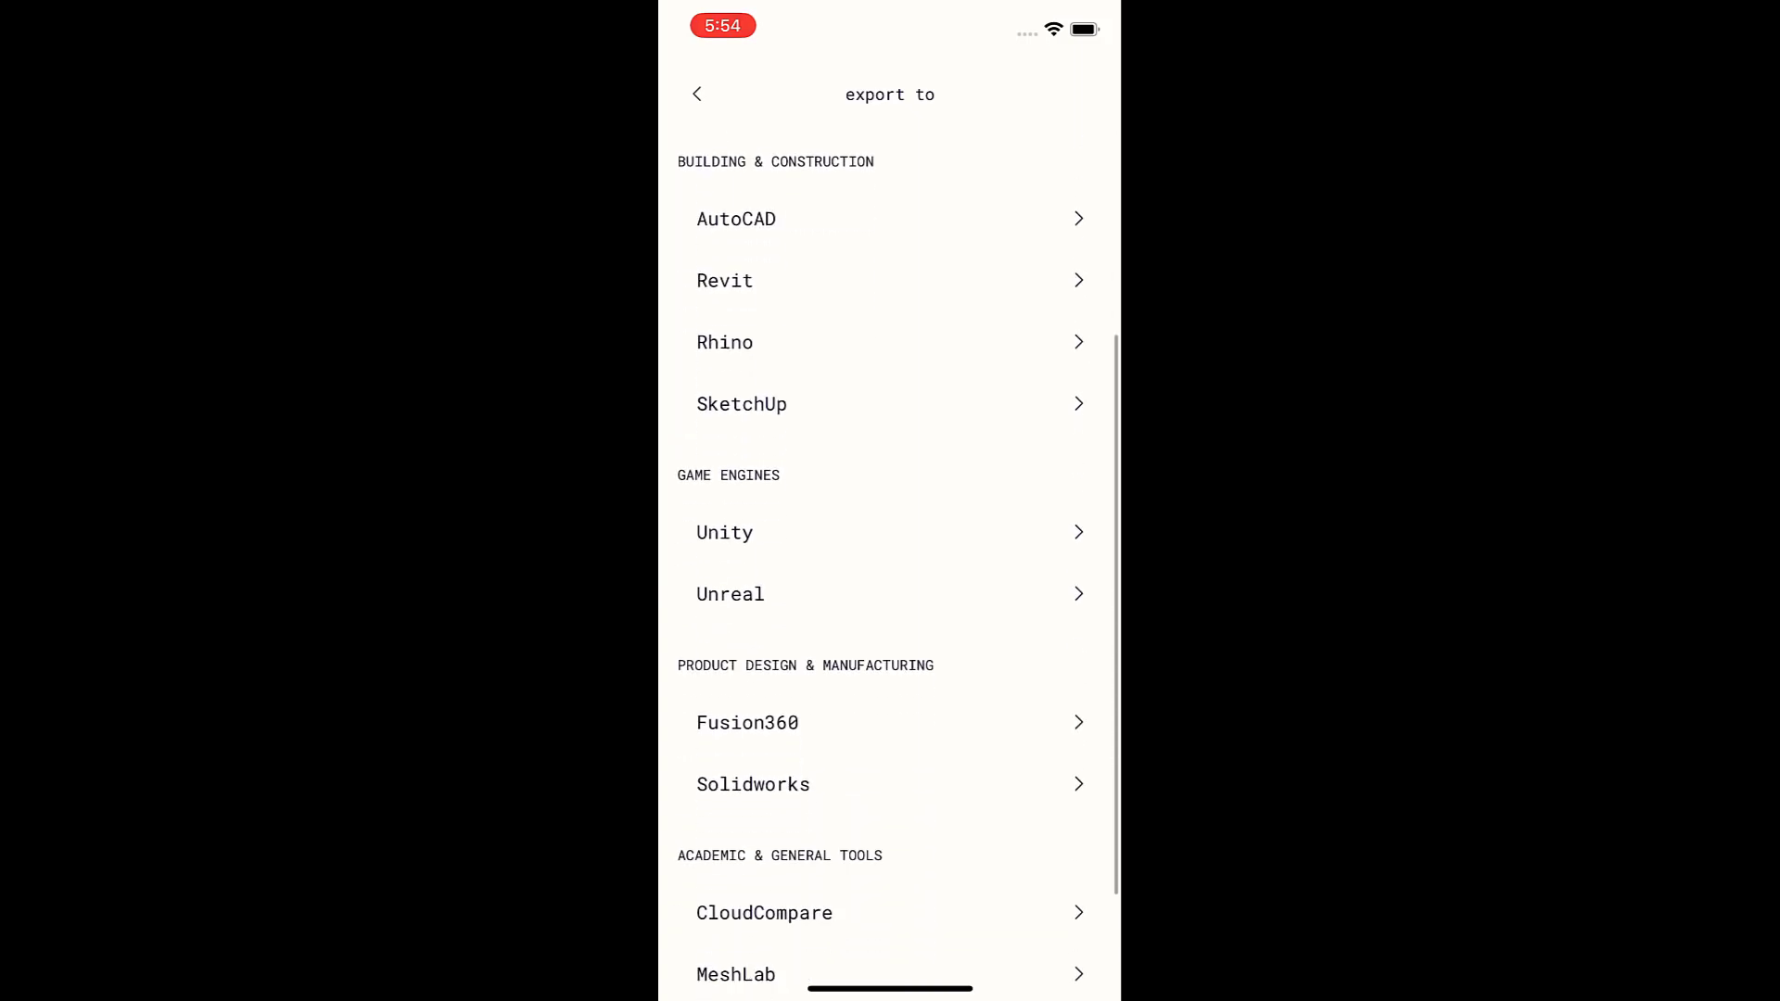
scroll("up", 3)
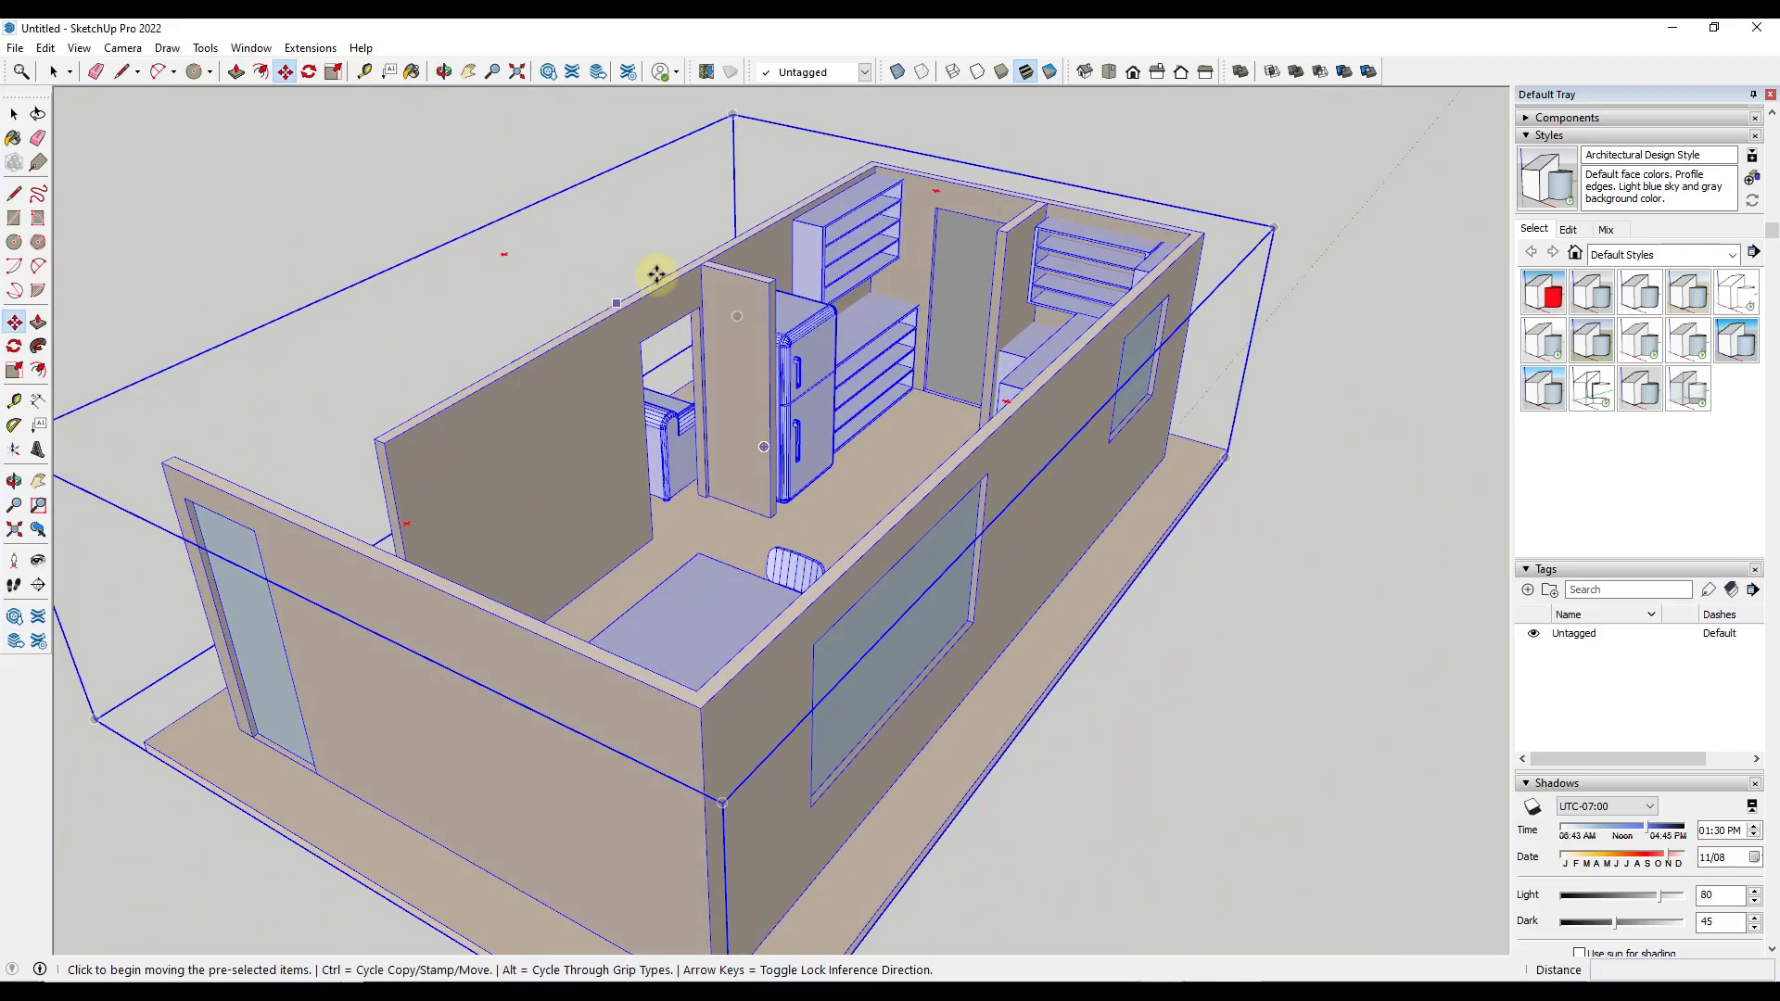
mouse_move(1118, 252)
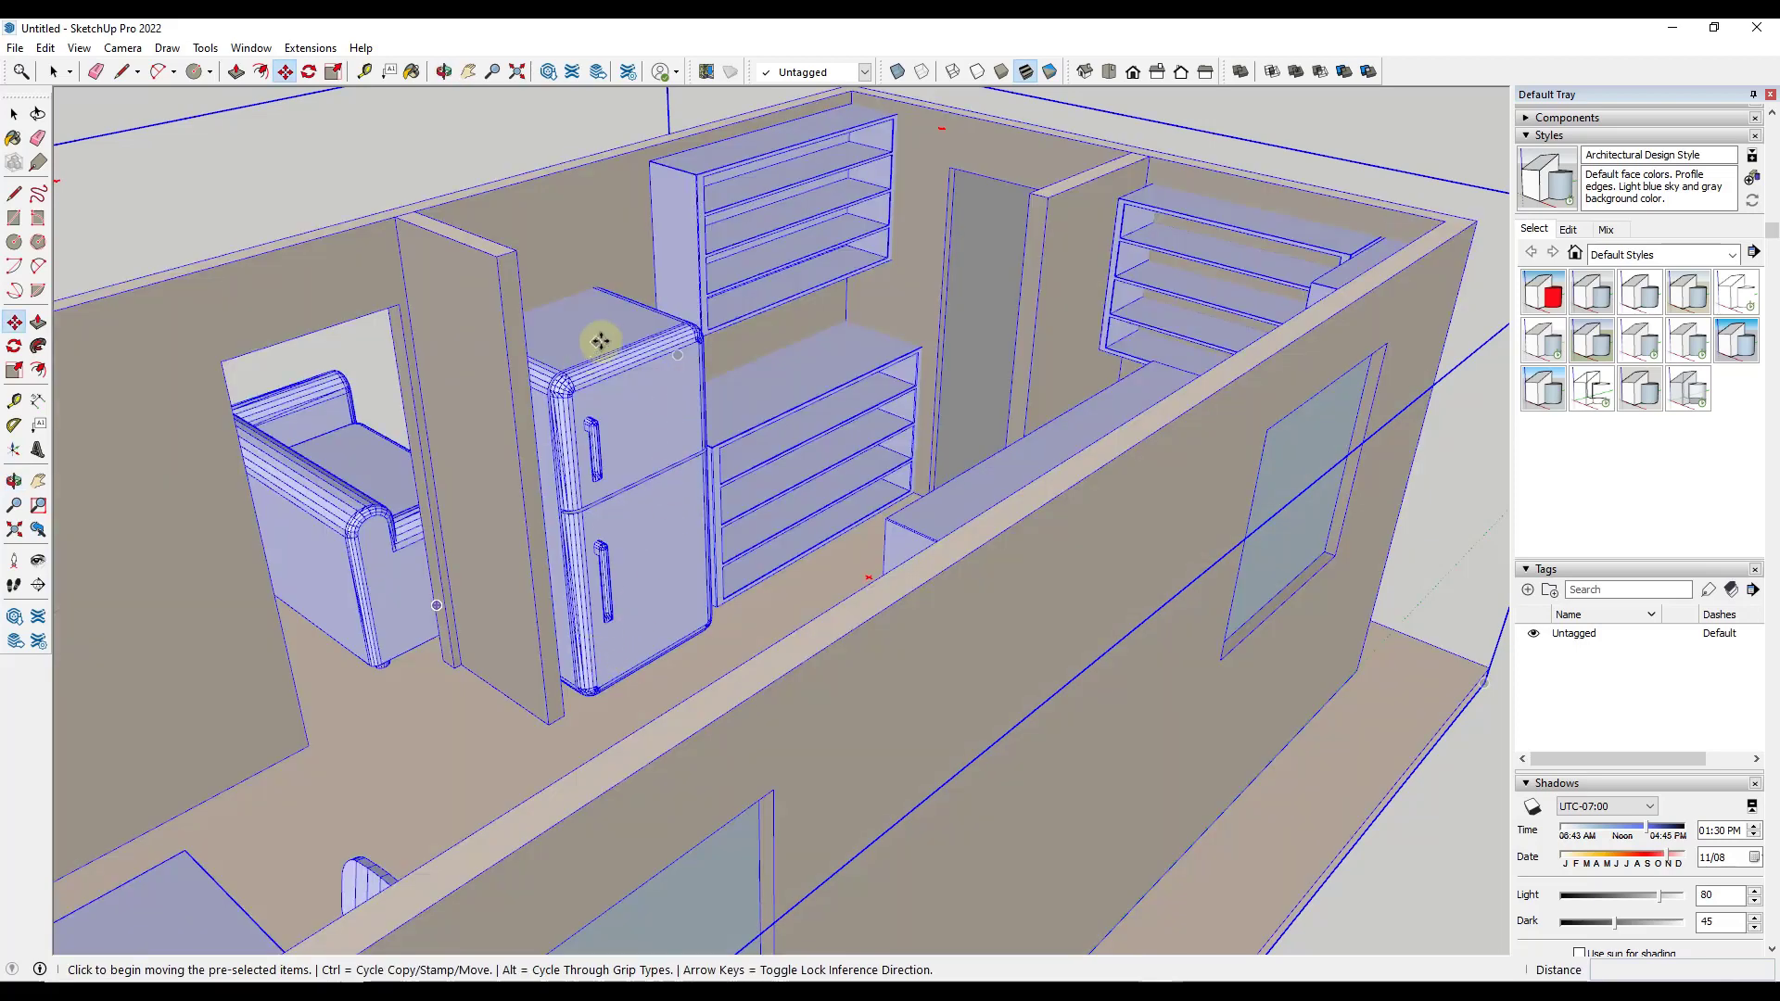
mouse_move(738, 414)
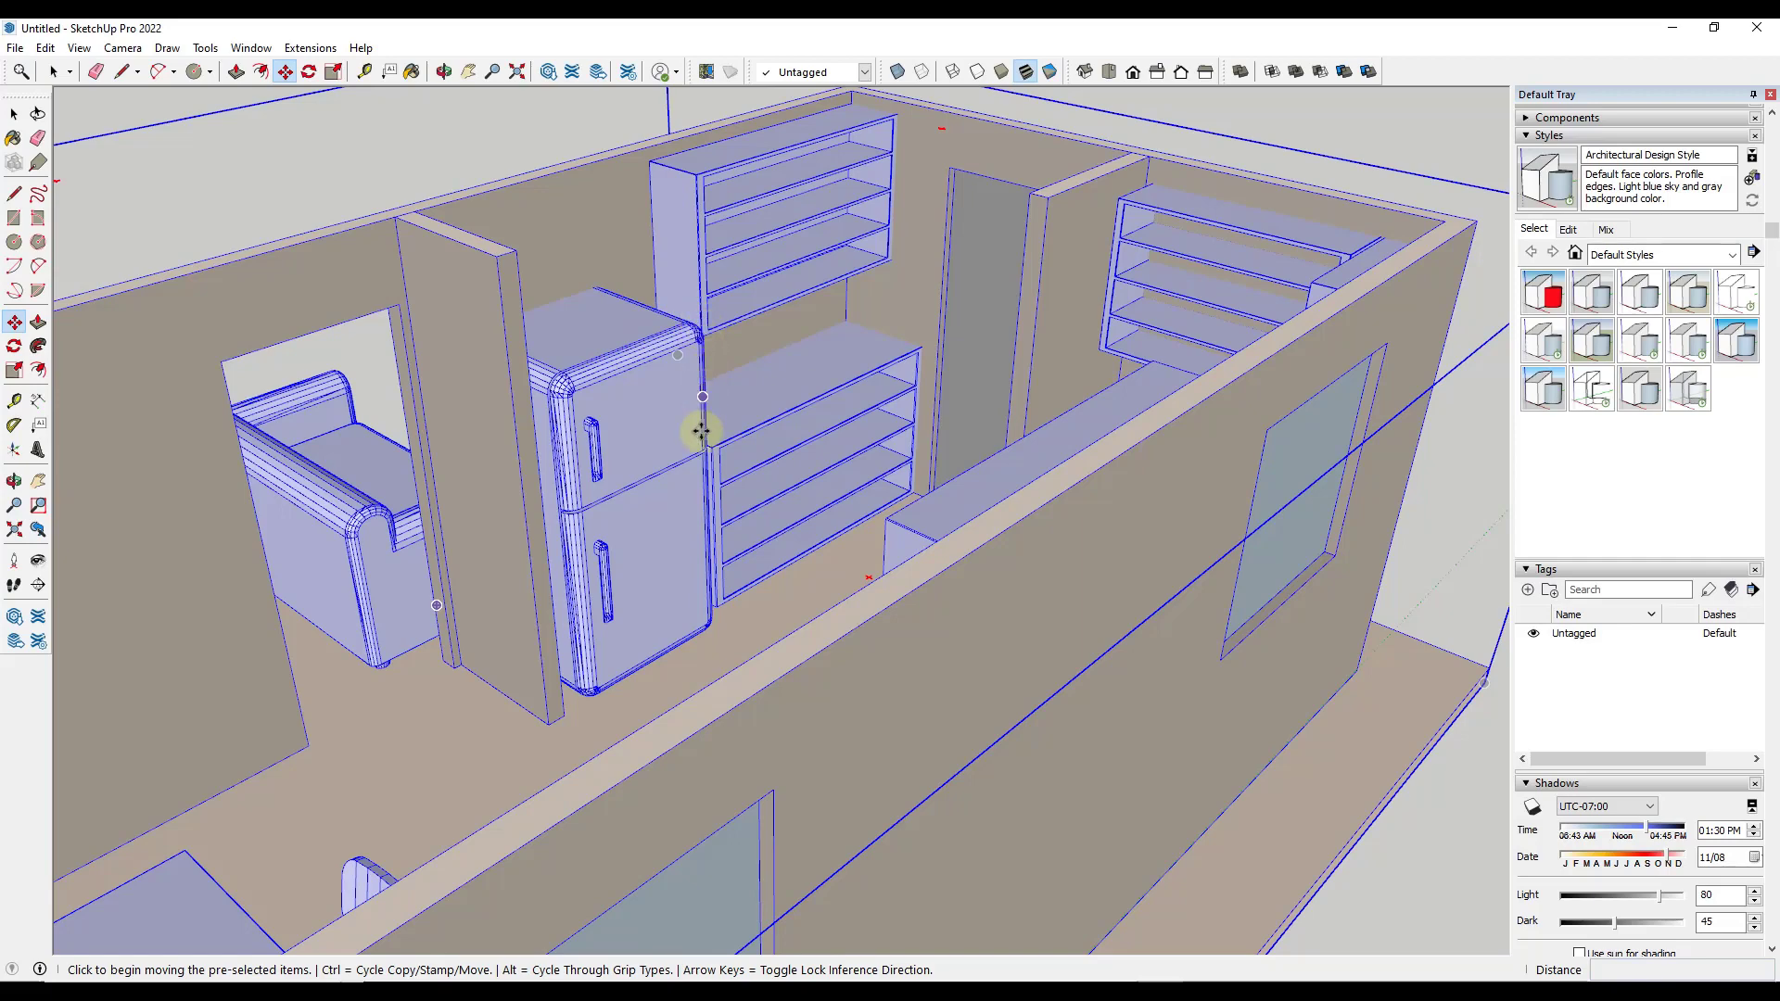
mouse_move(585, 374)
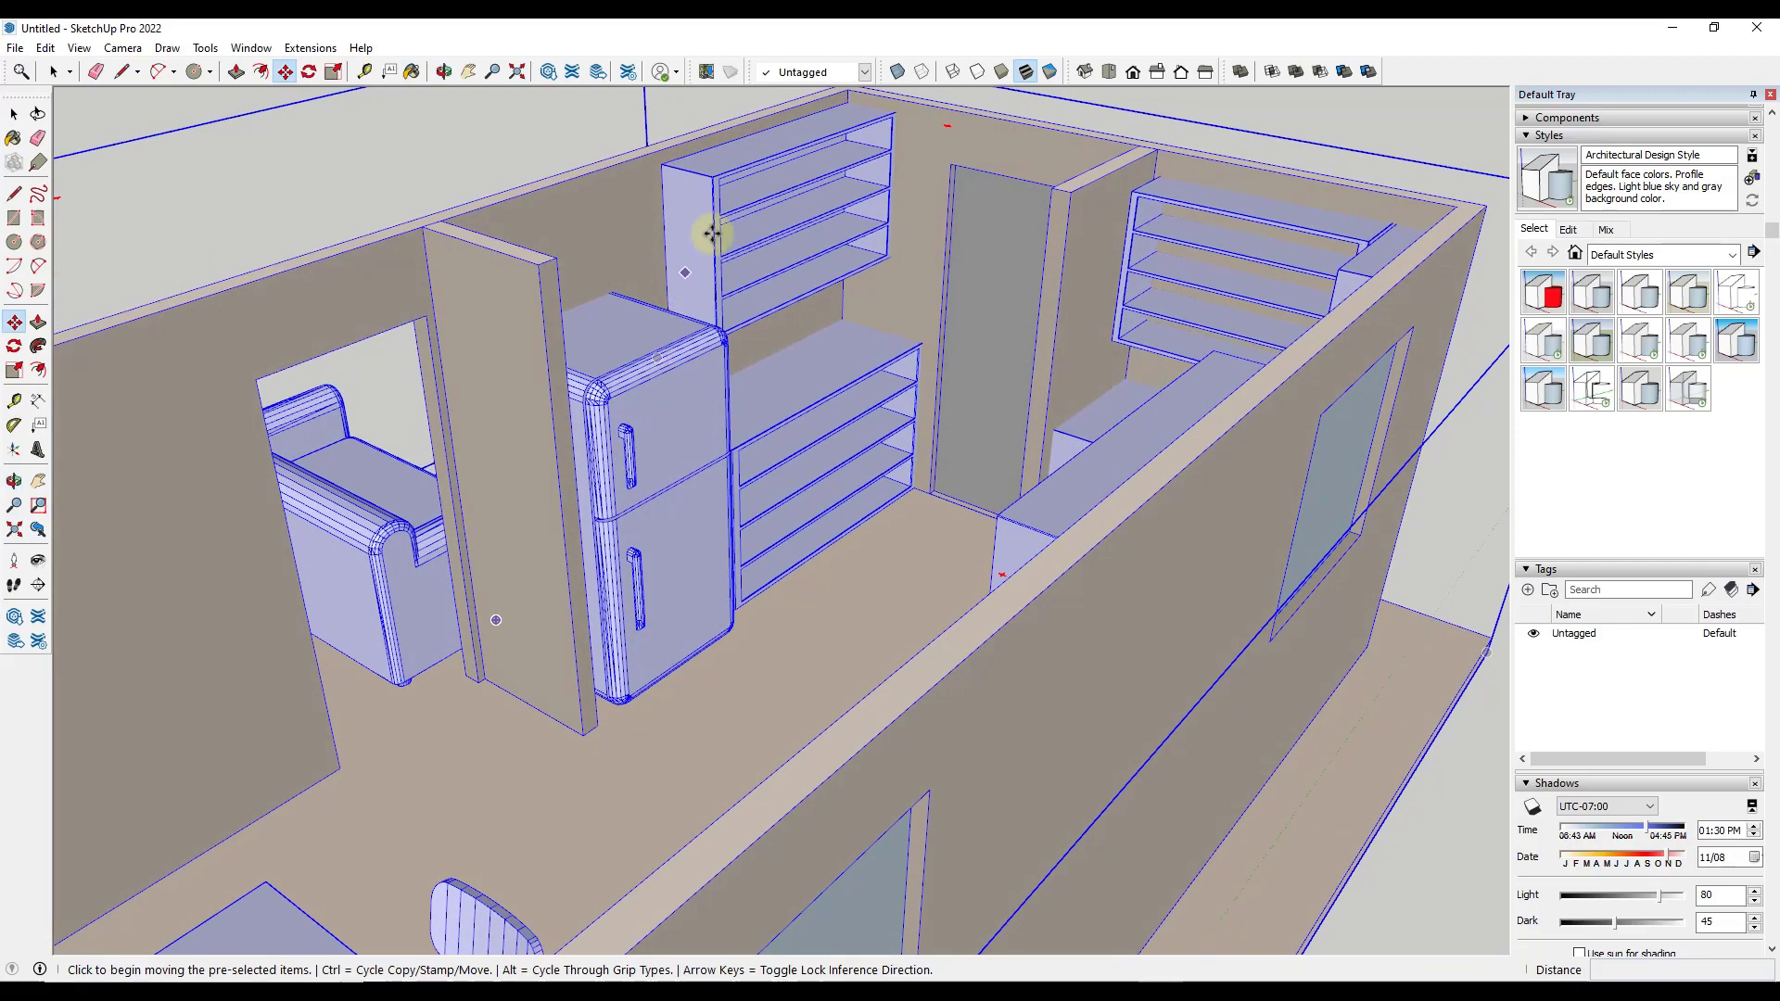
mouse_move(845, 361)
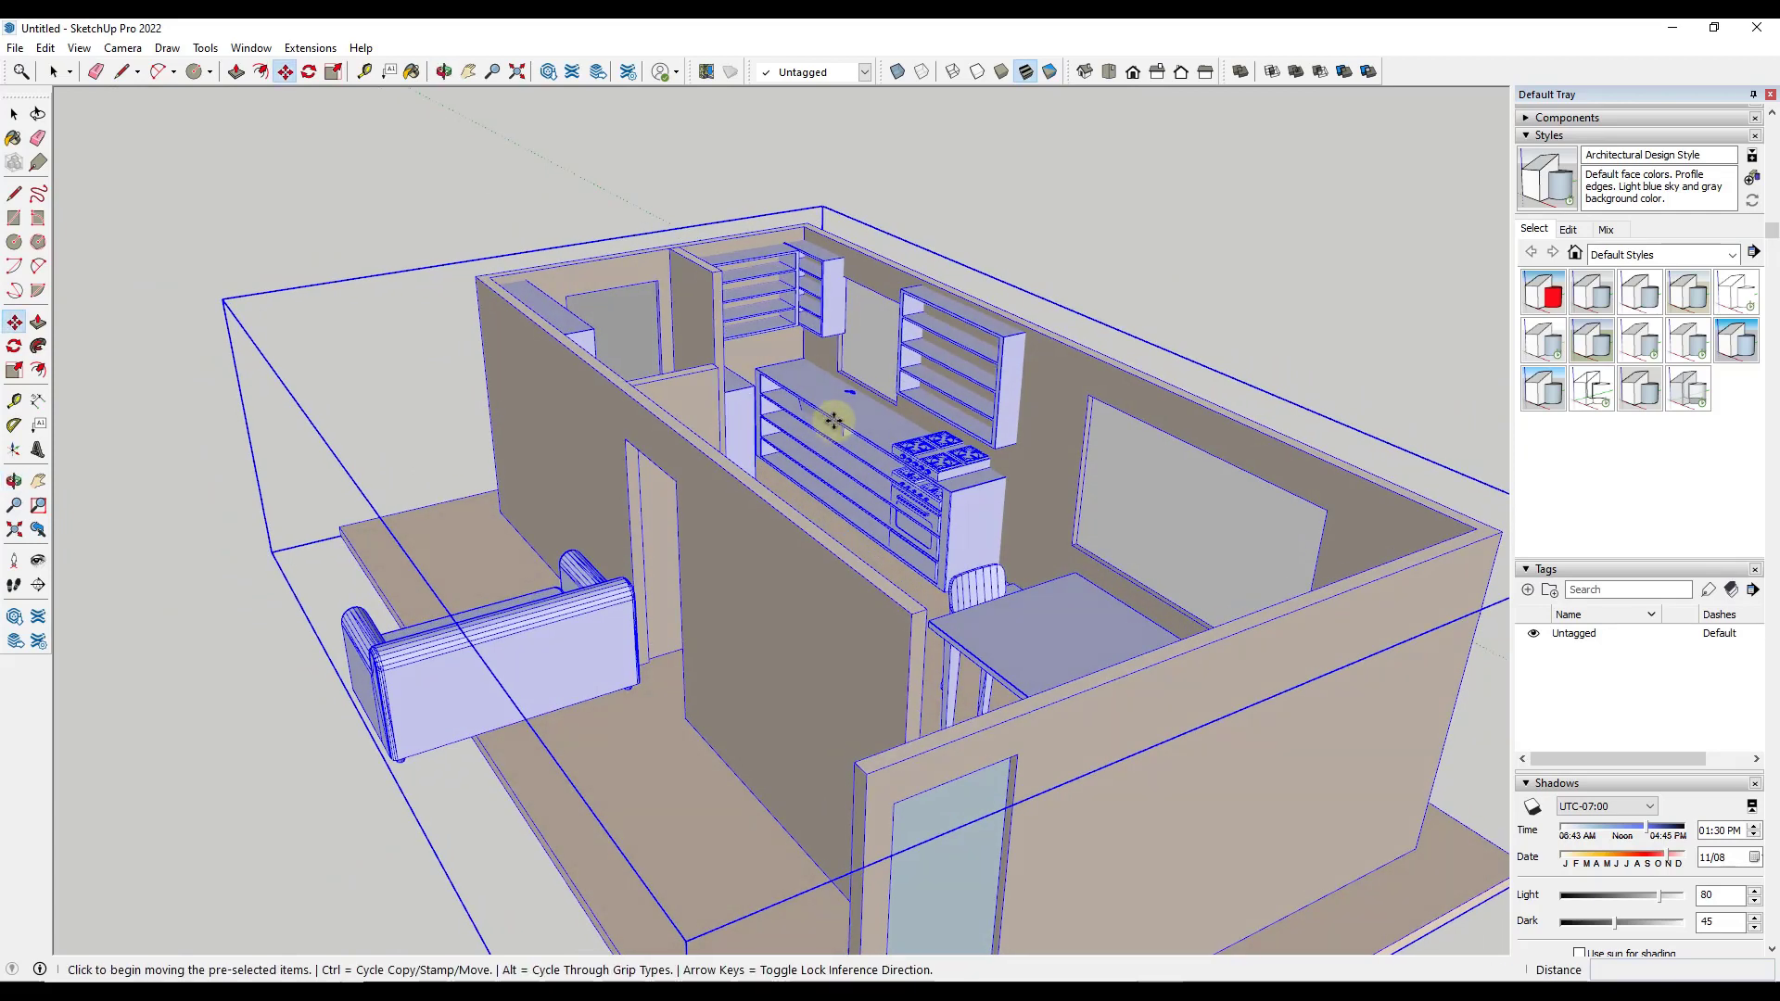
Place the model, then select the tall shelving unit and everything sharing its material.
left_click(54, 71)
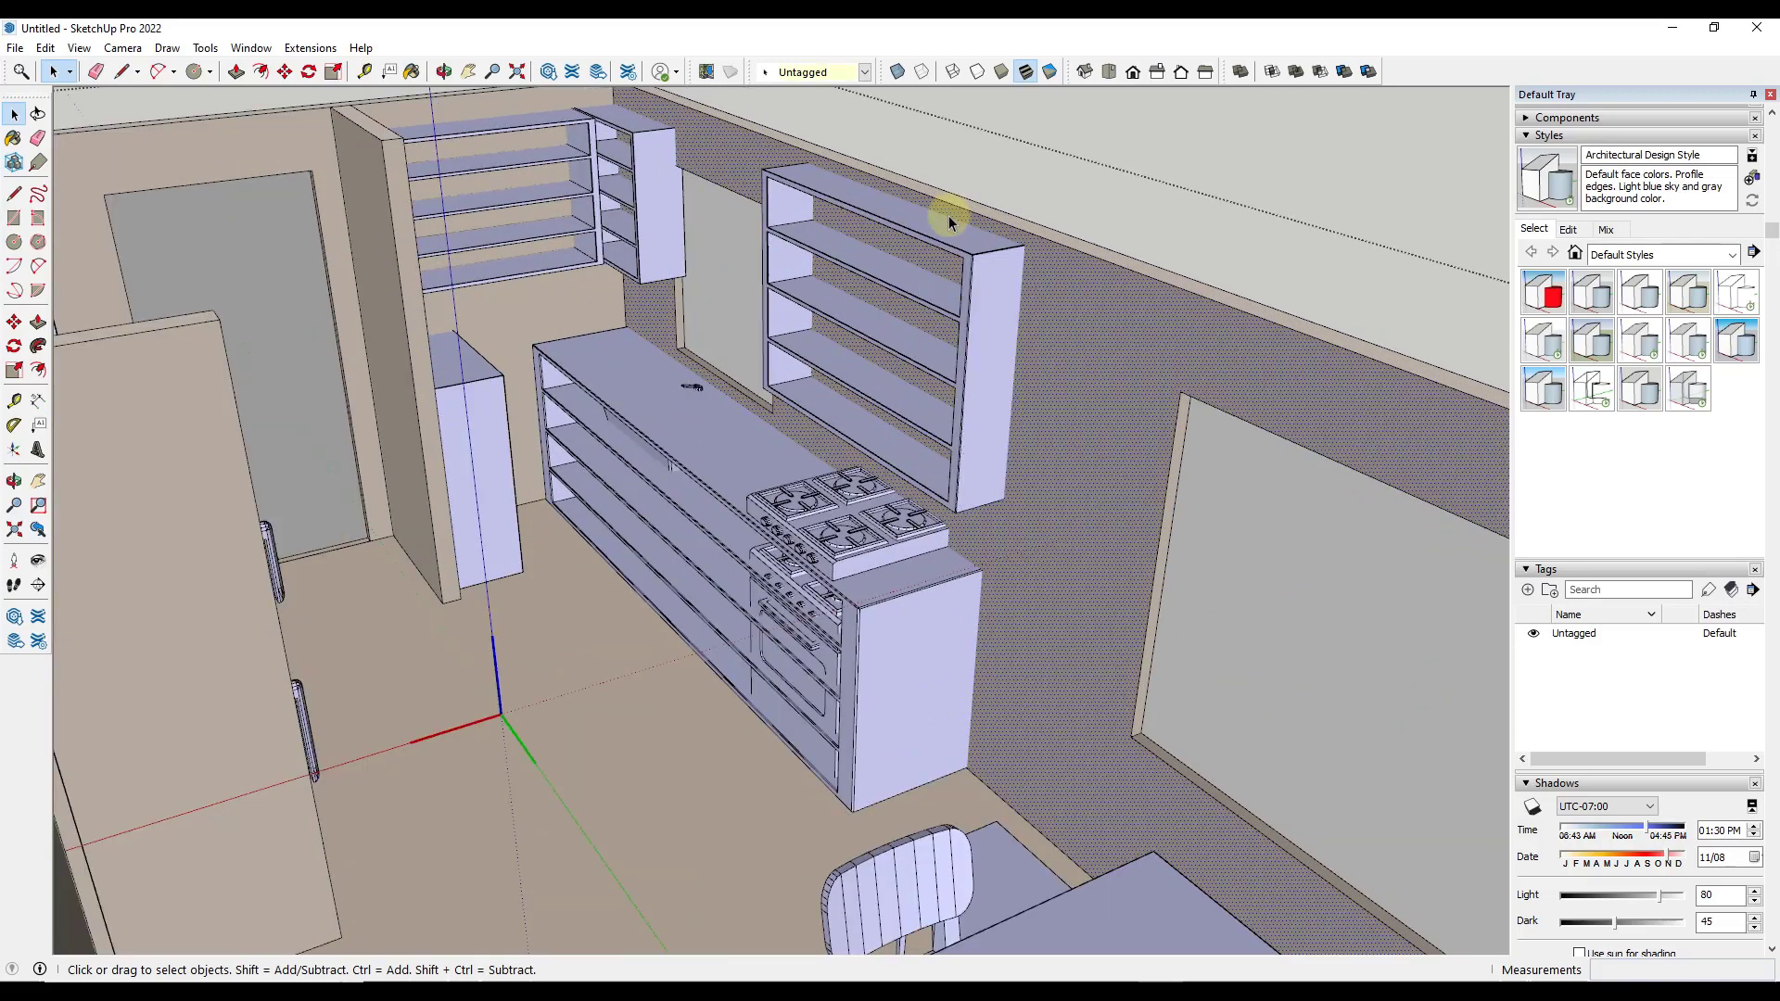
left_click(972, 312)
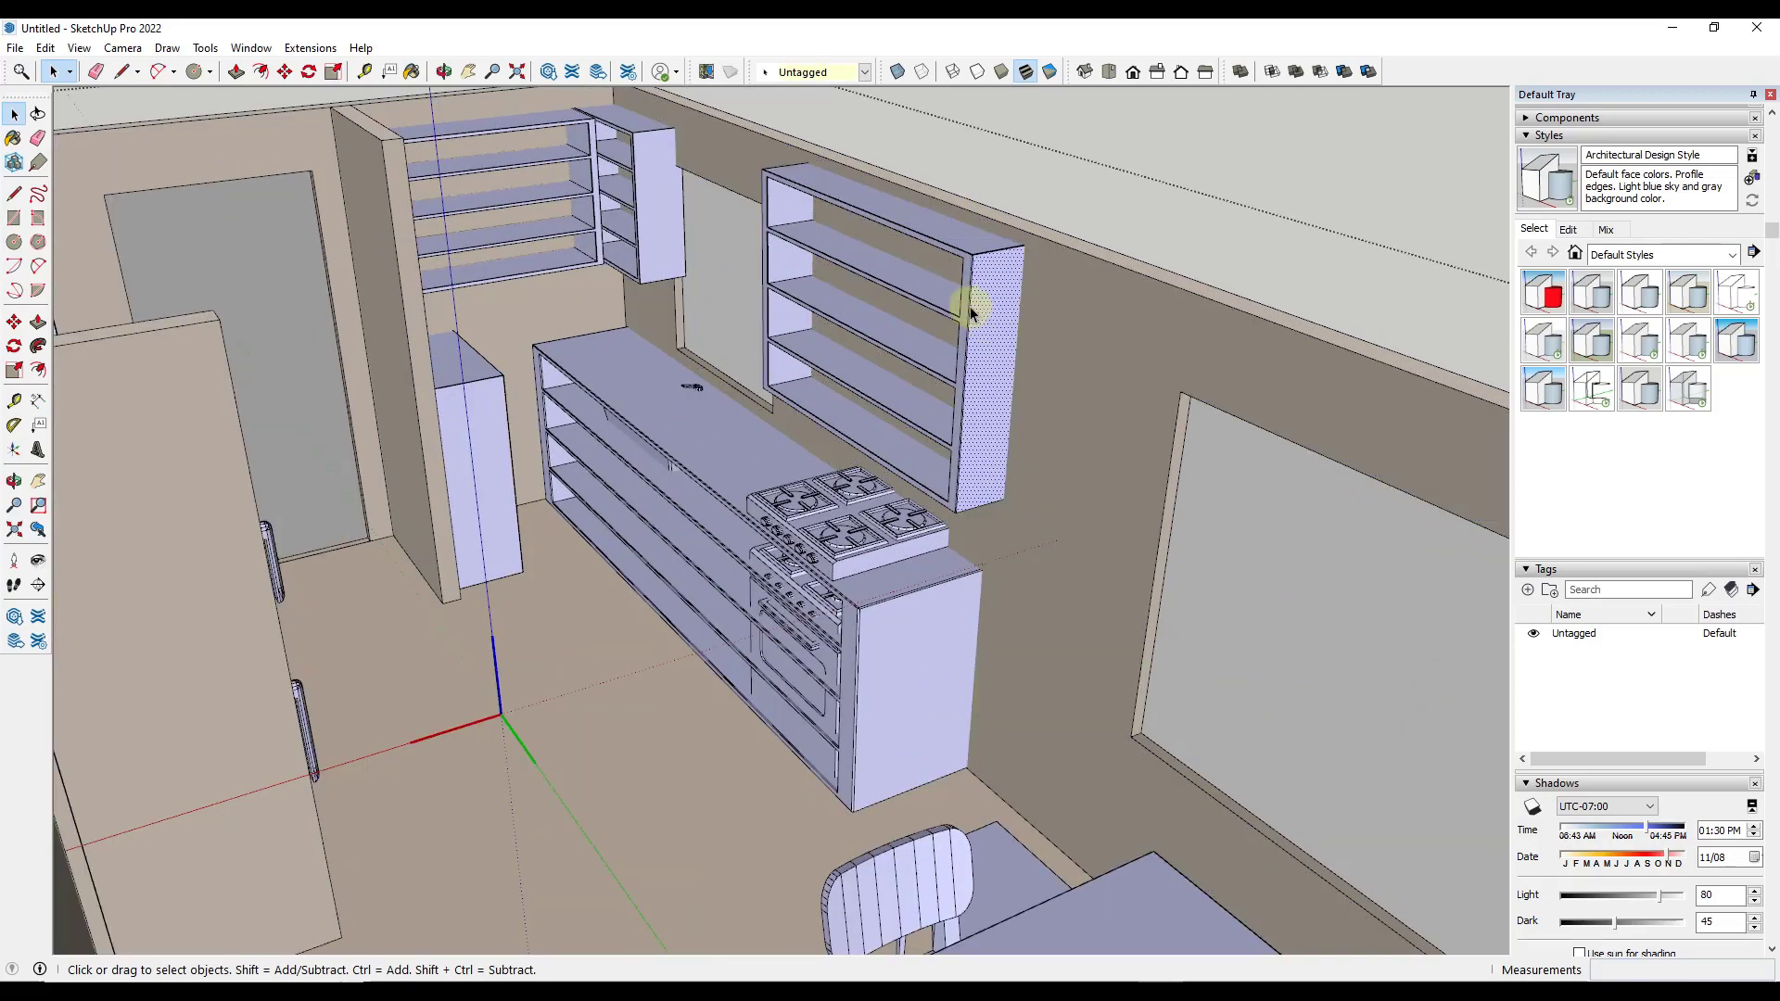
mouse_move(979, 308)
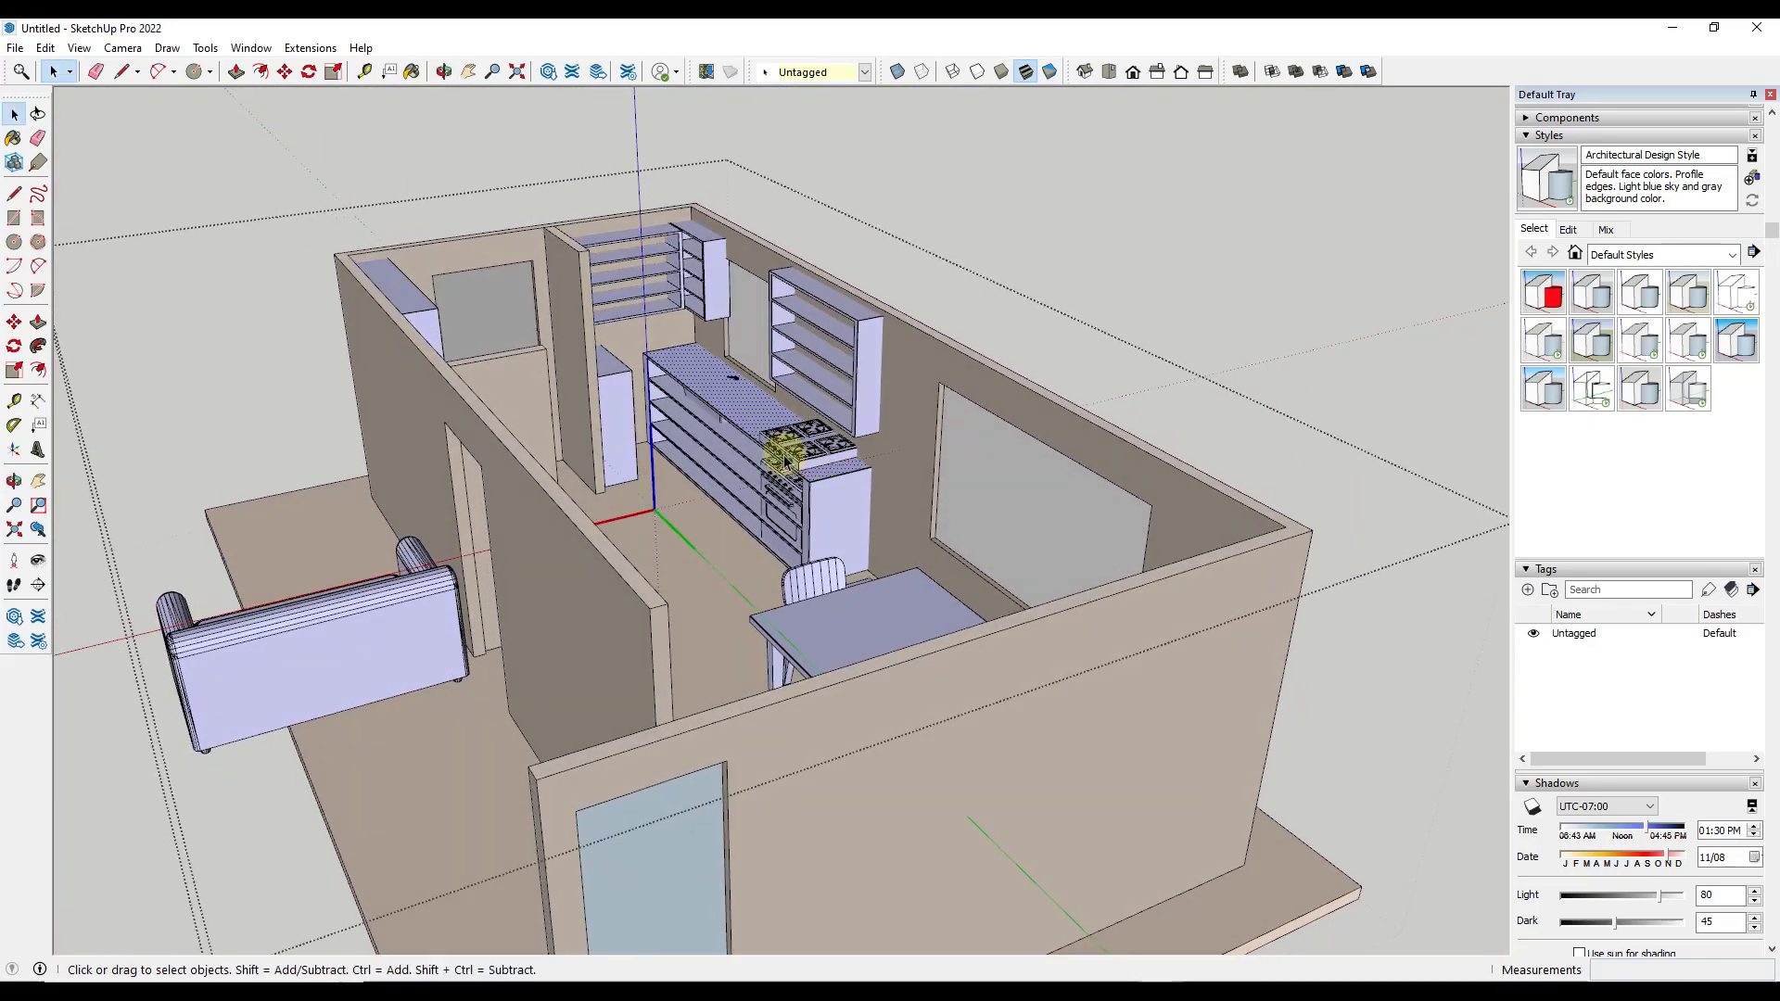
right_click(794, 465)
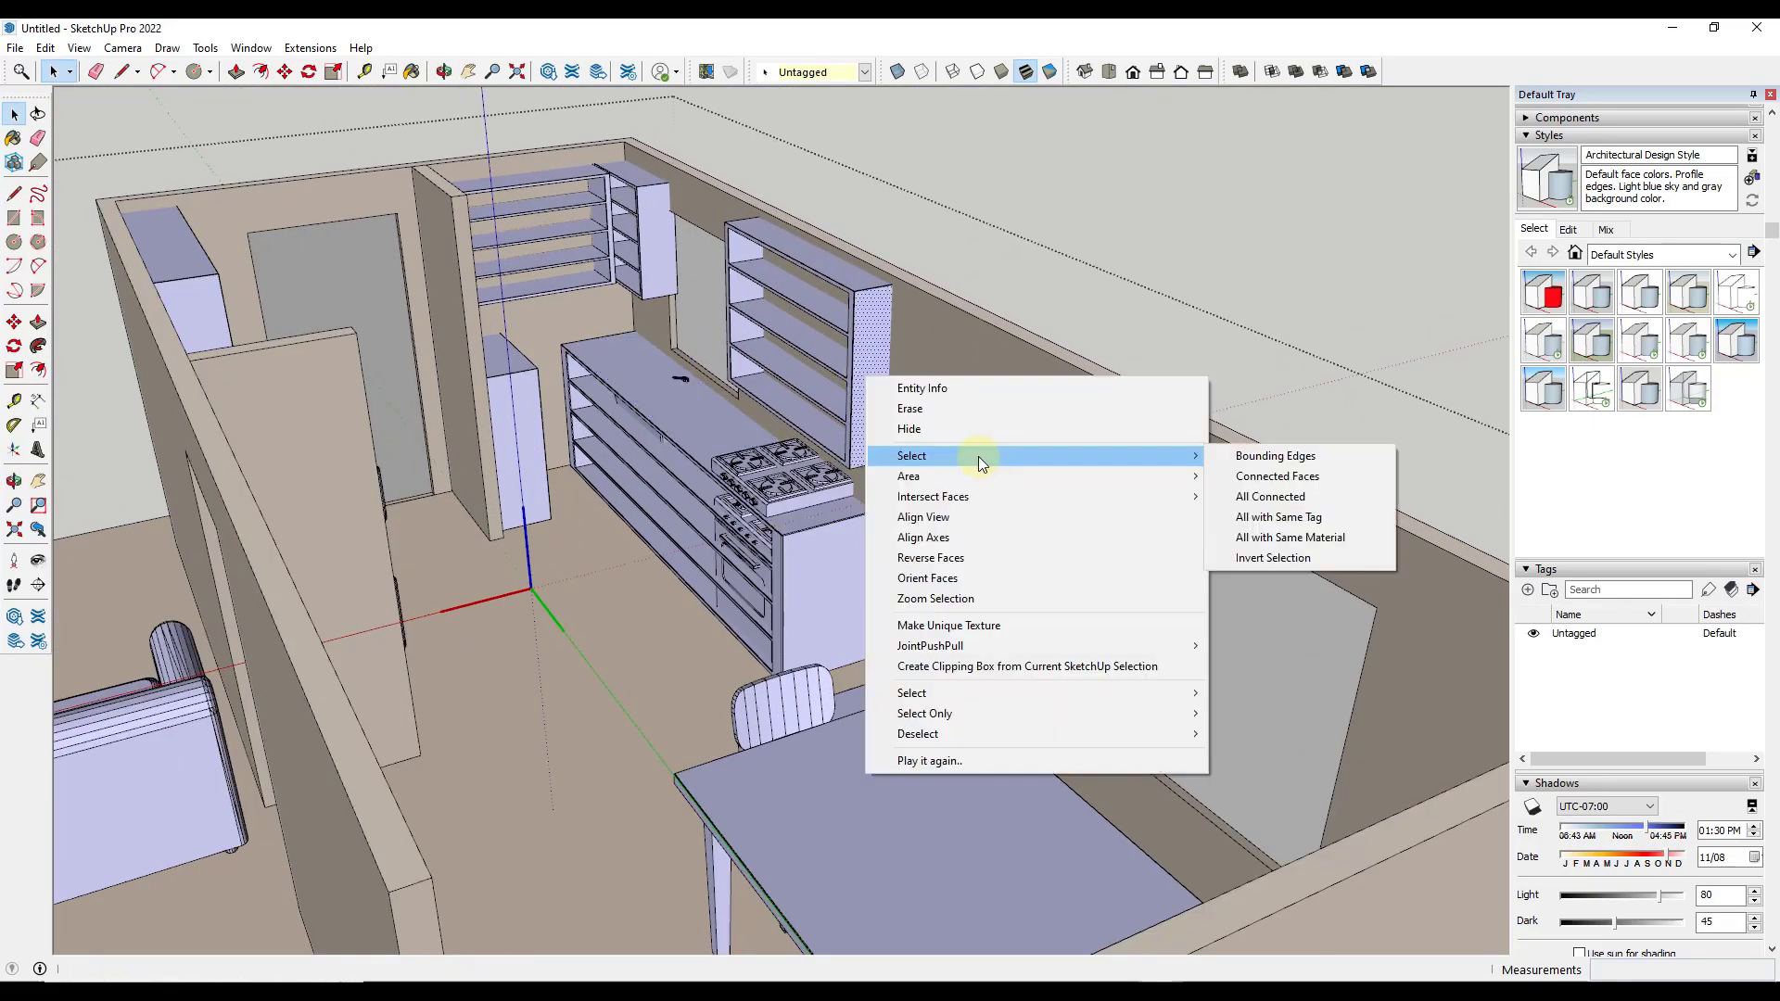
left_click(1269, 496)
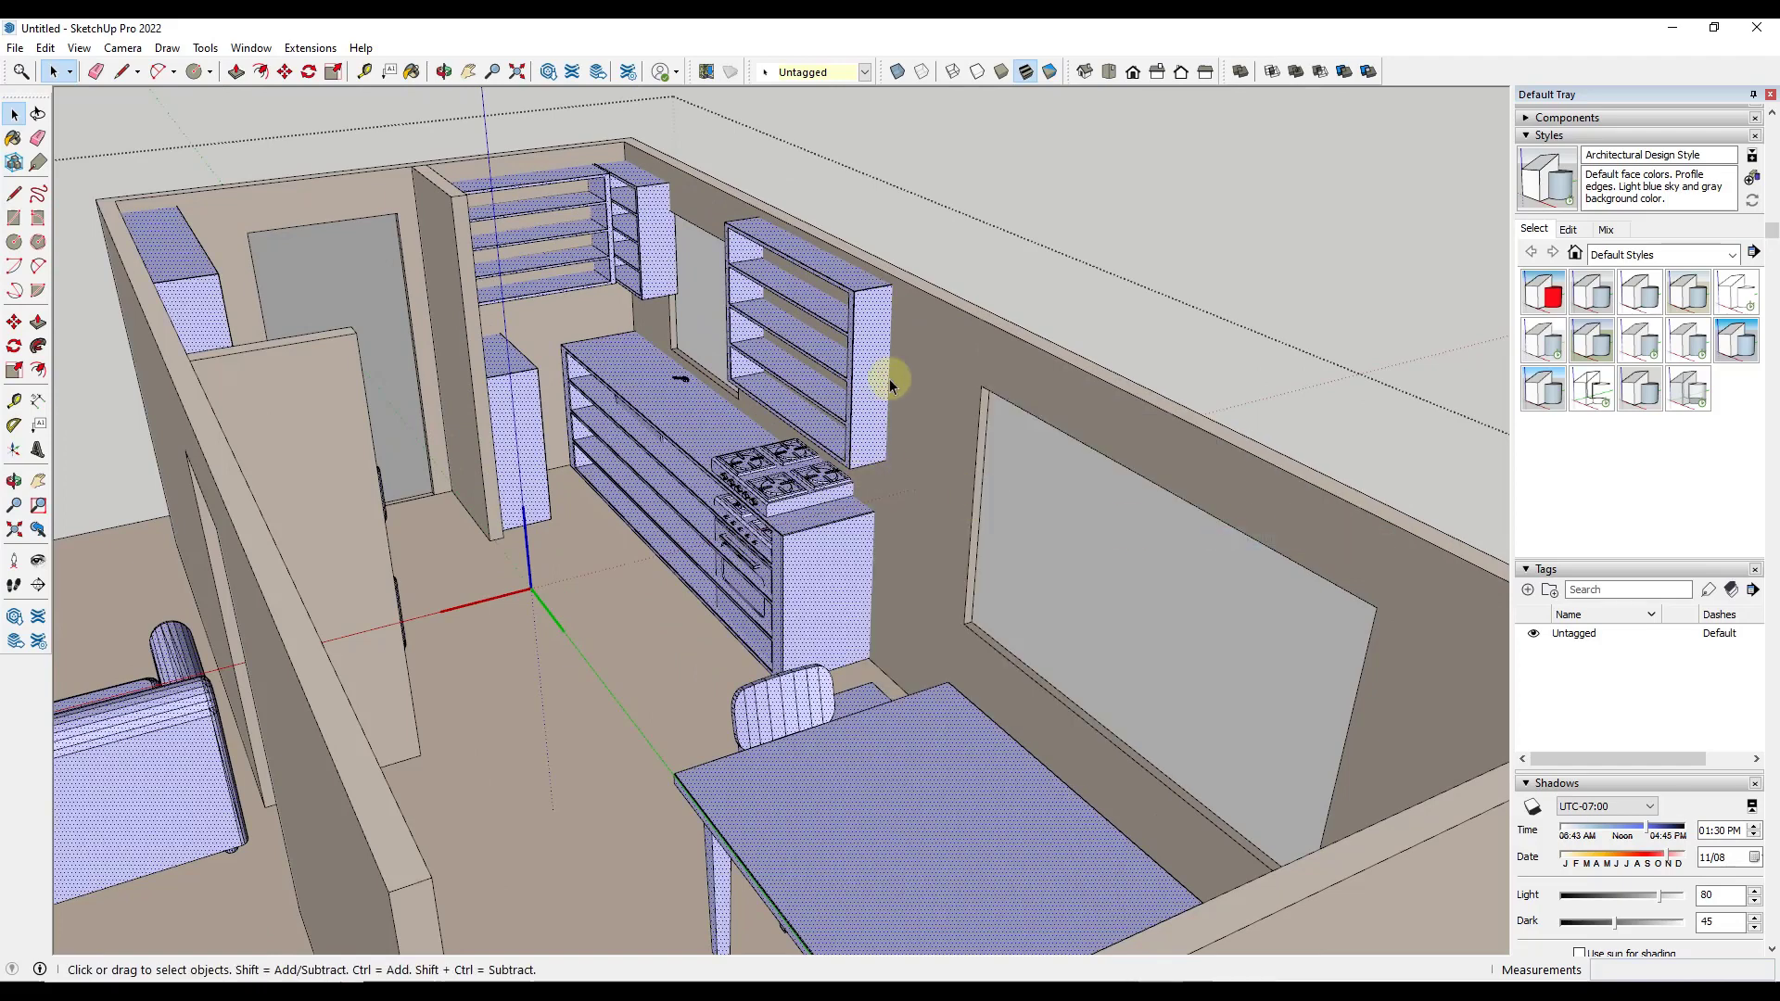
right_click(889, 379)
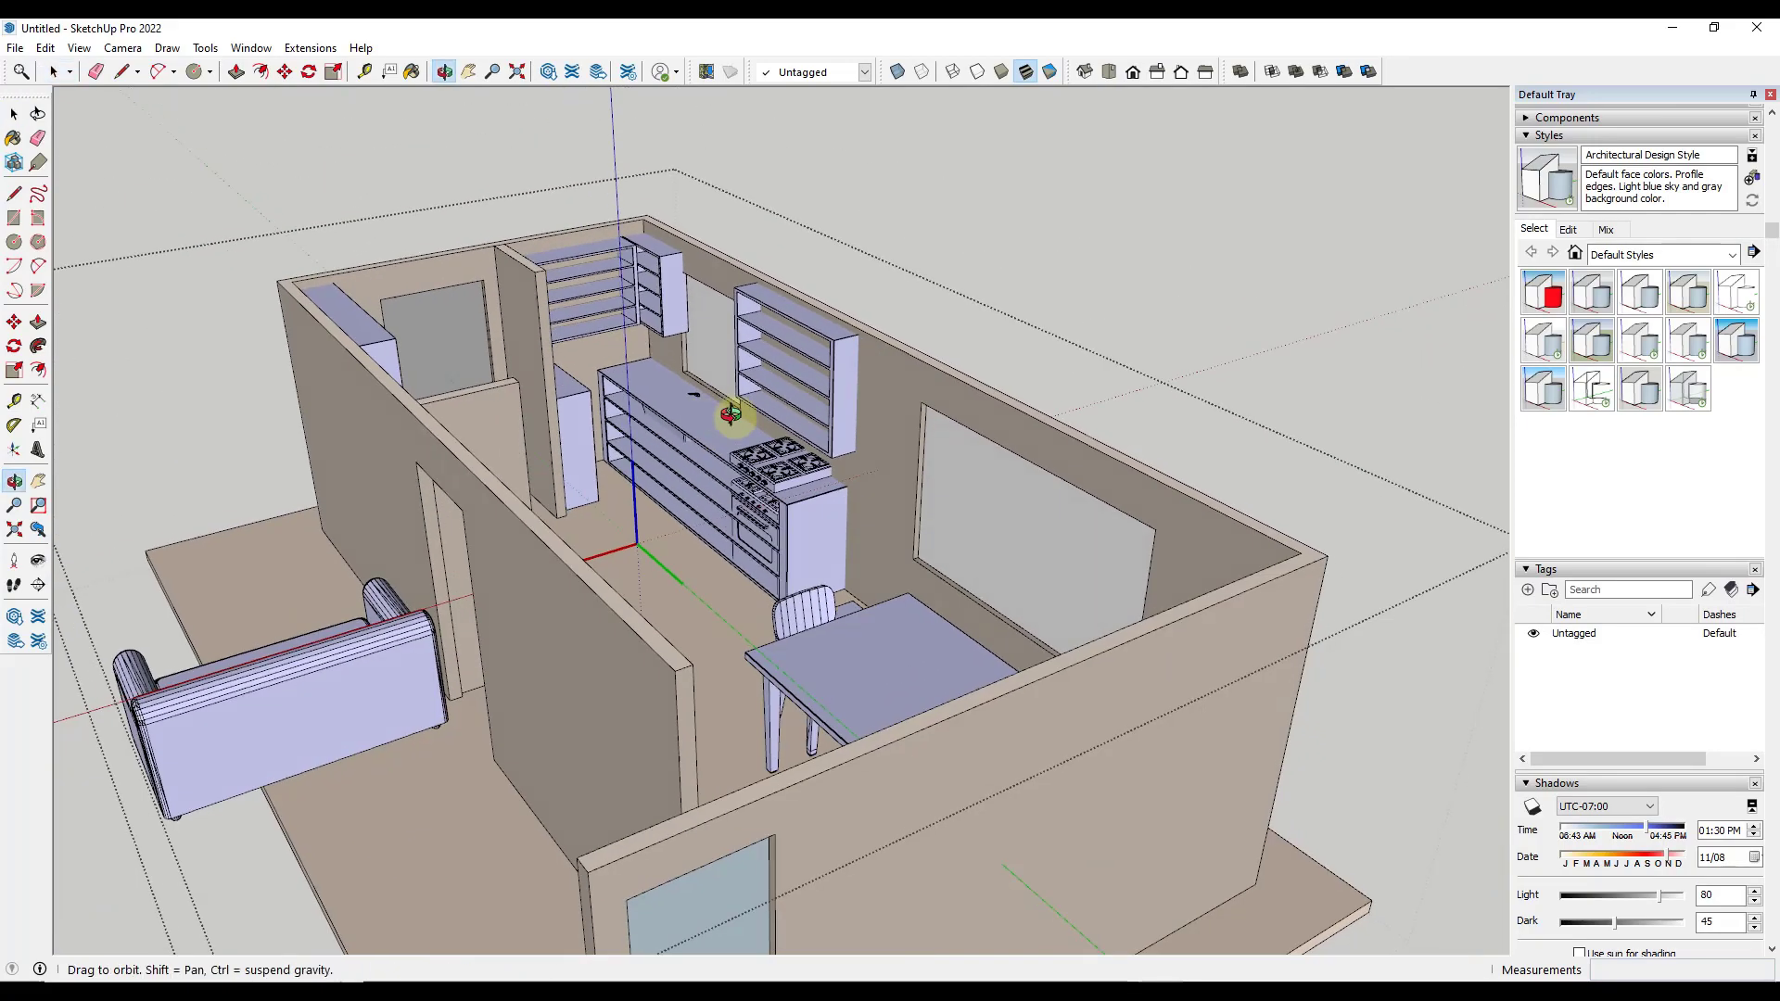
left_click(54, 70)
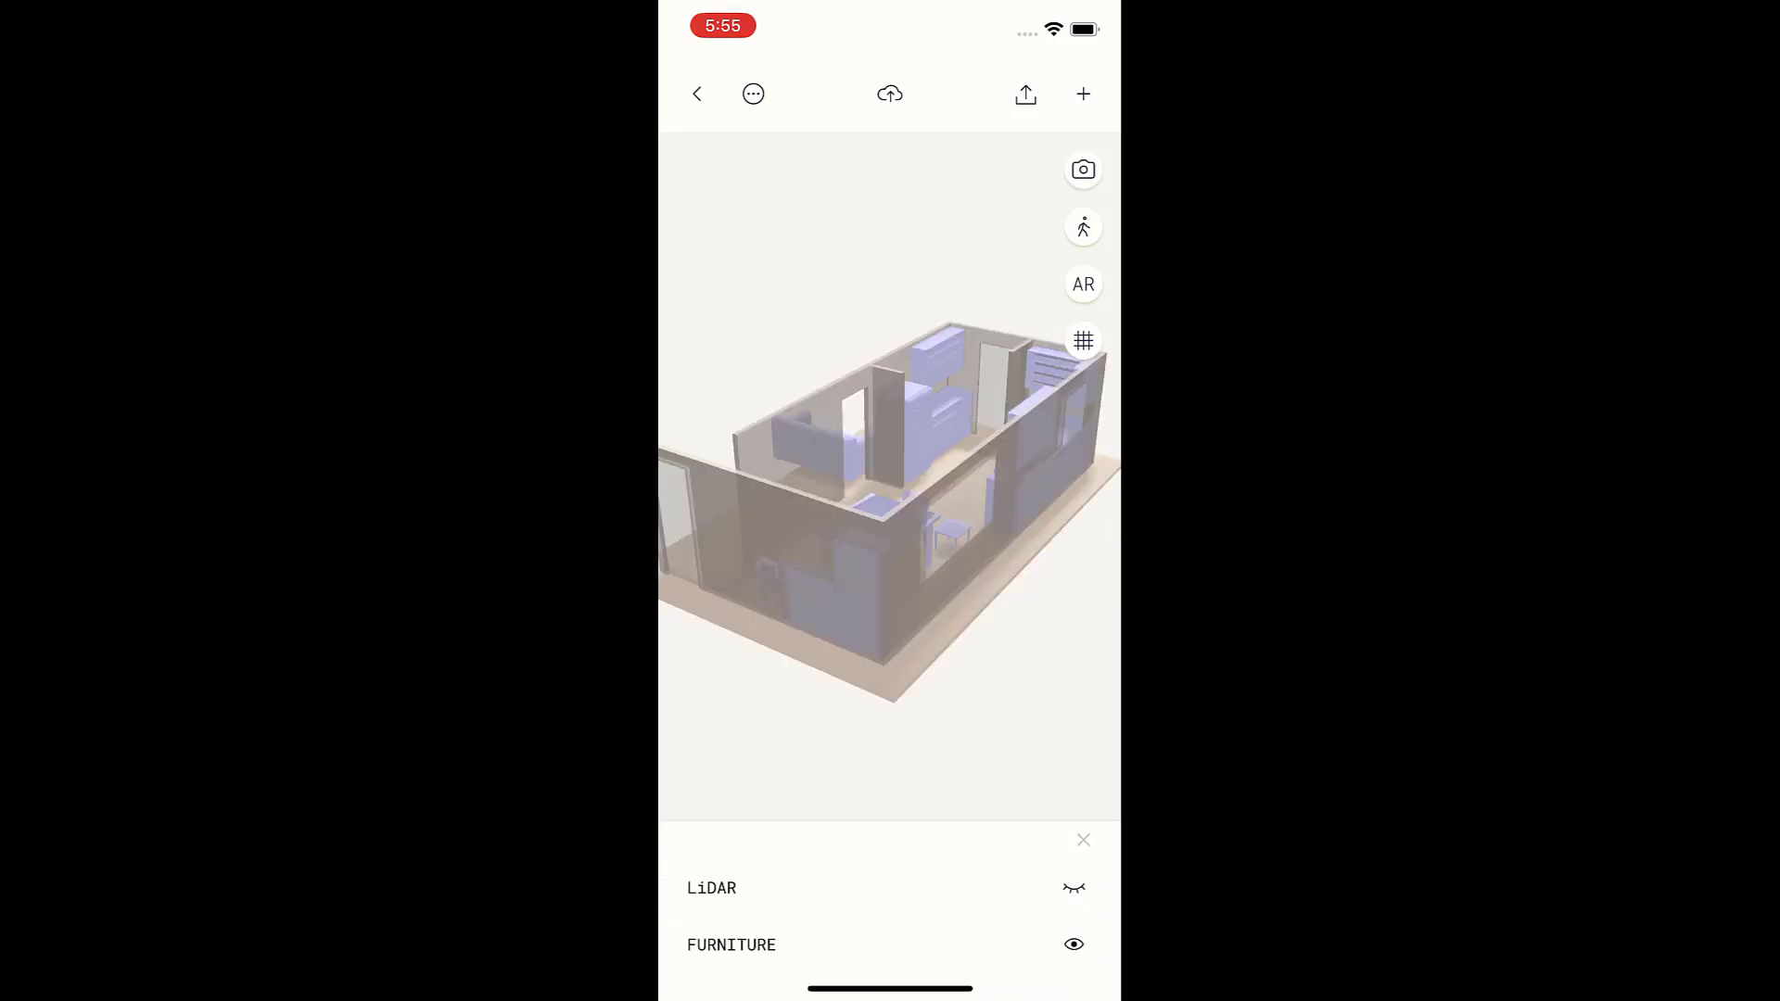
Toggle the FURNITURE layer's eye icon so only walls and openings remain.
left_click(1073, 945)
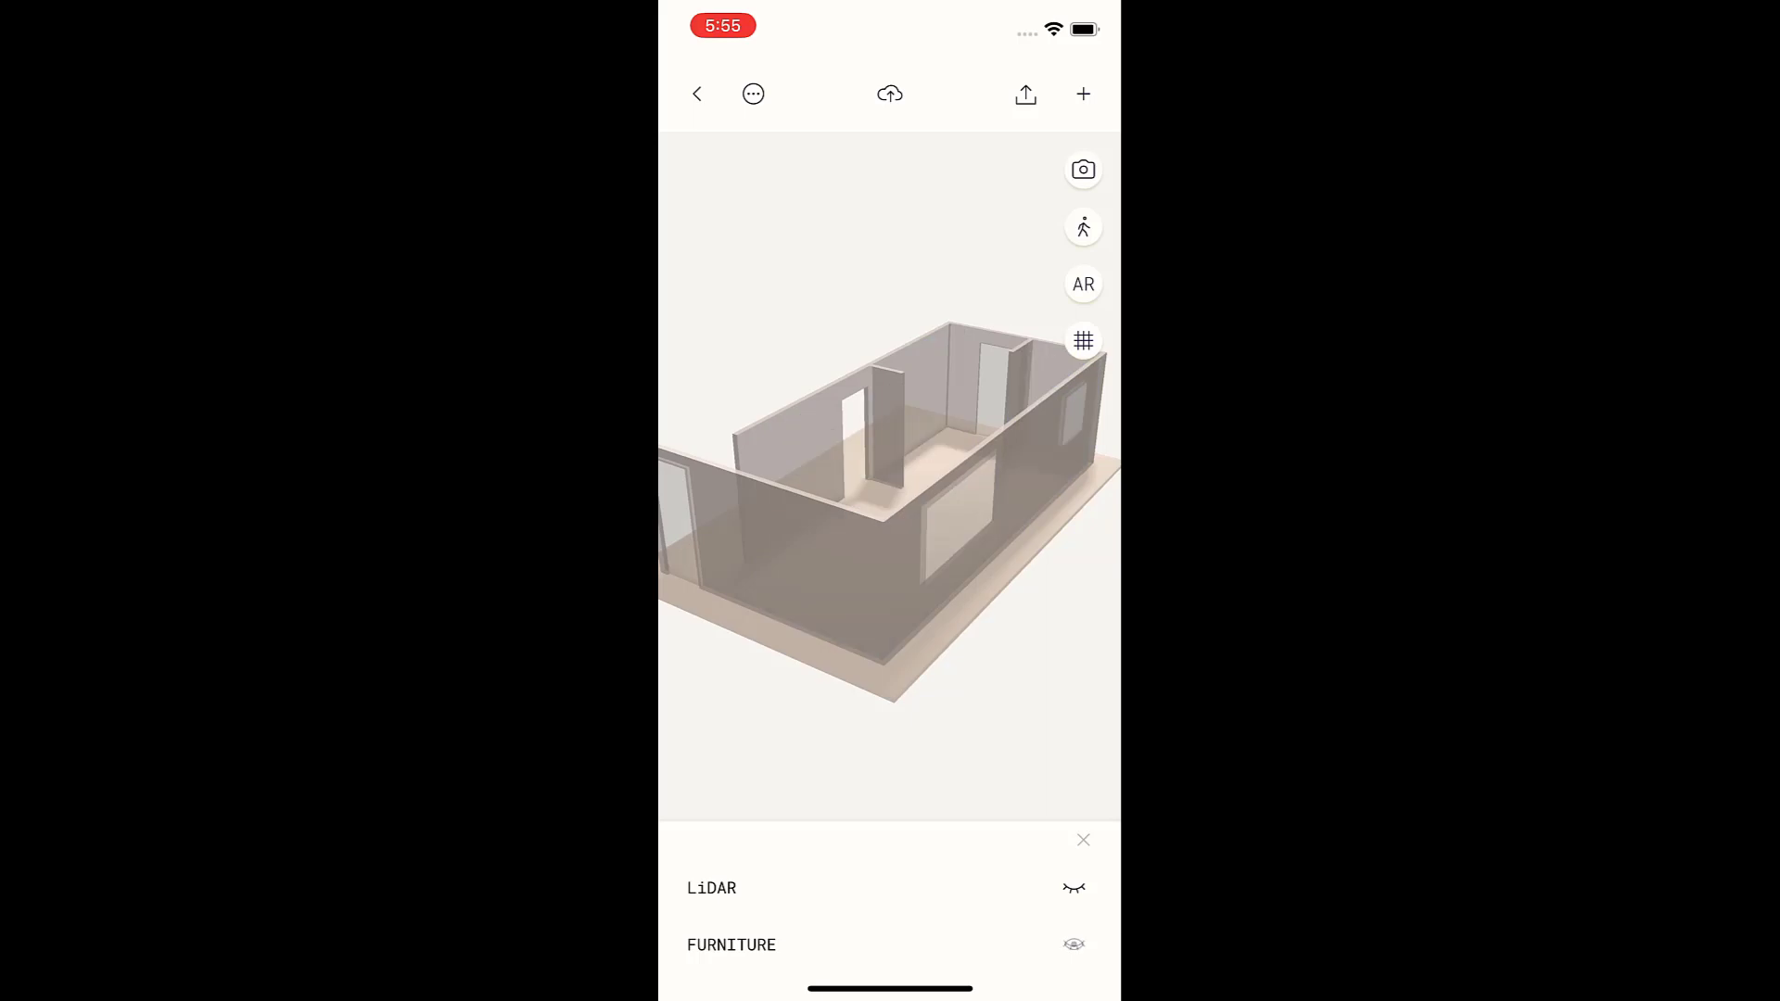
left_click(1072, 945)
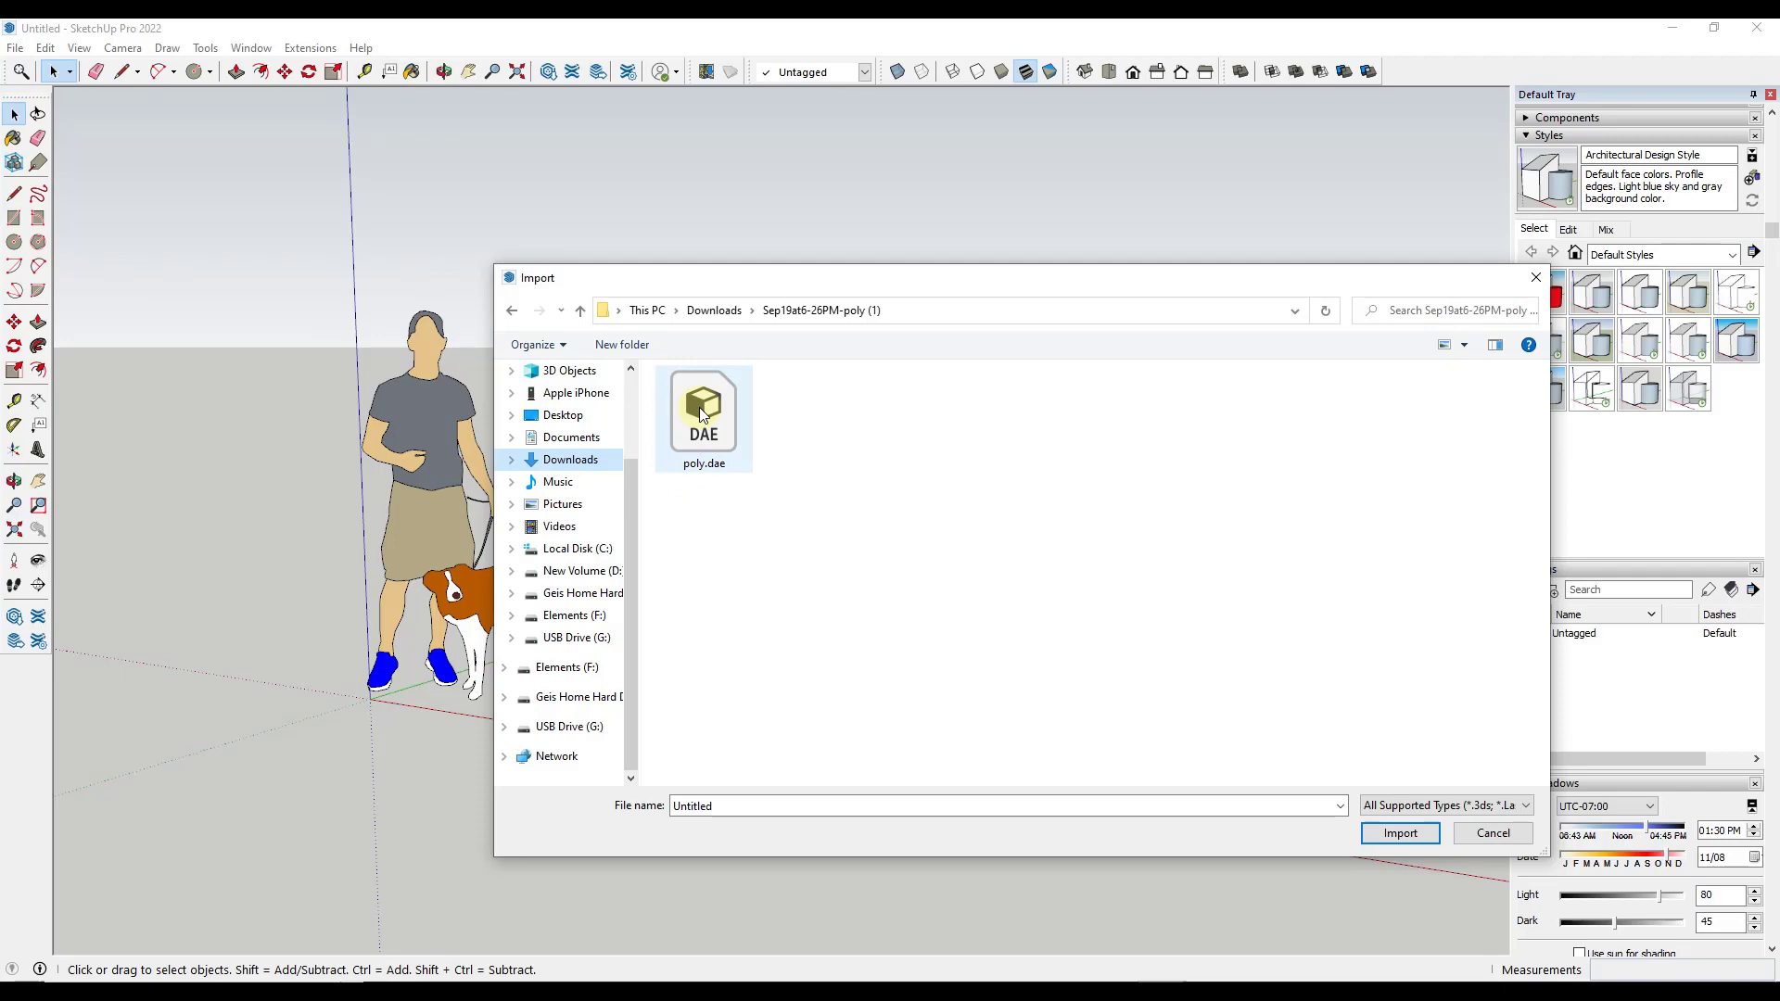
Choose the poly.dae file in SketchUp's import window.
left_click(1400, 833)
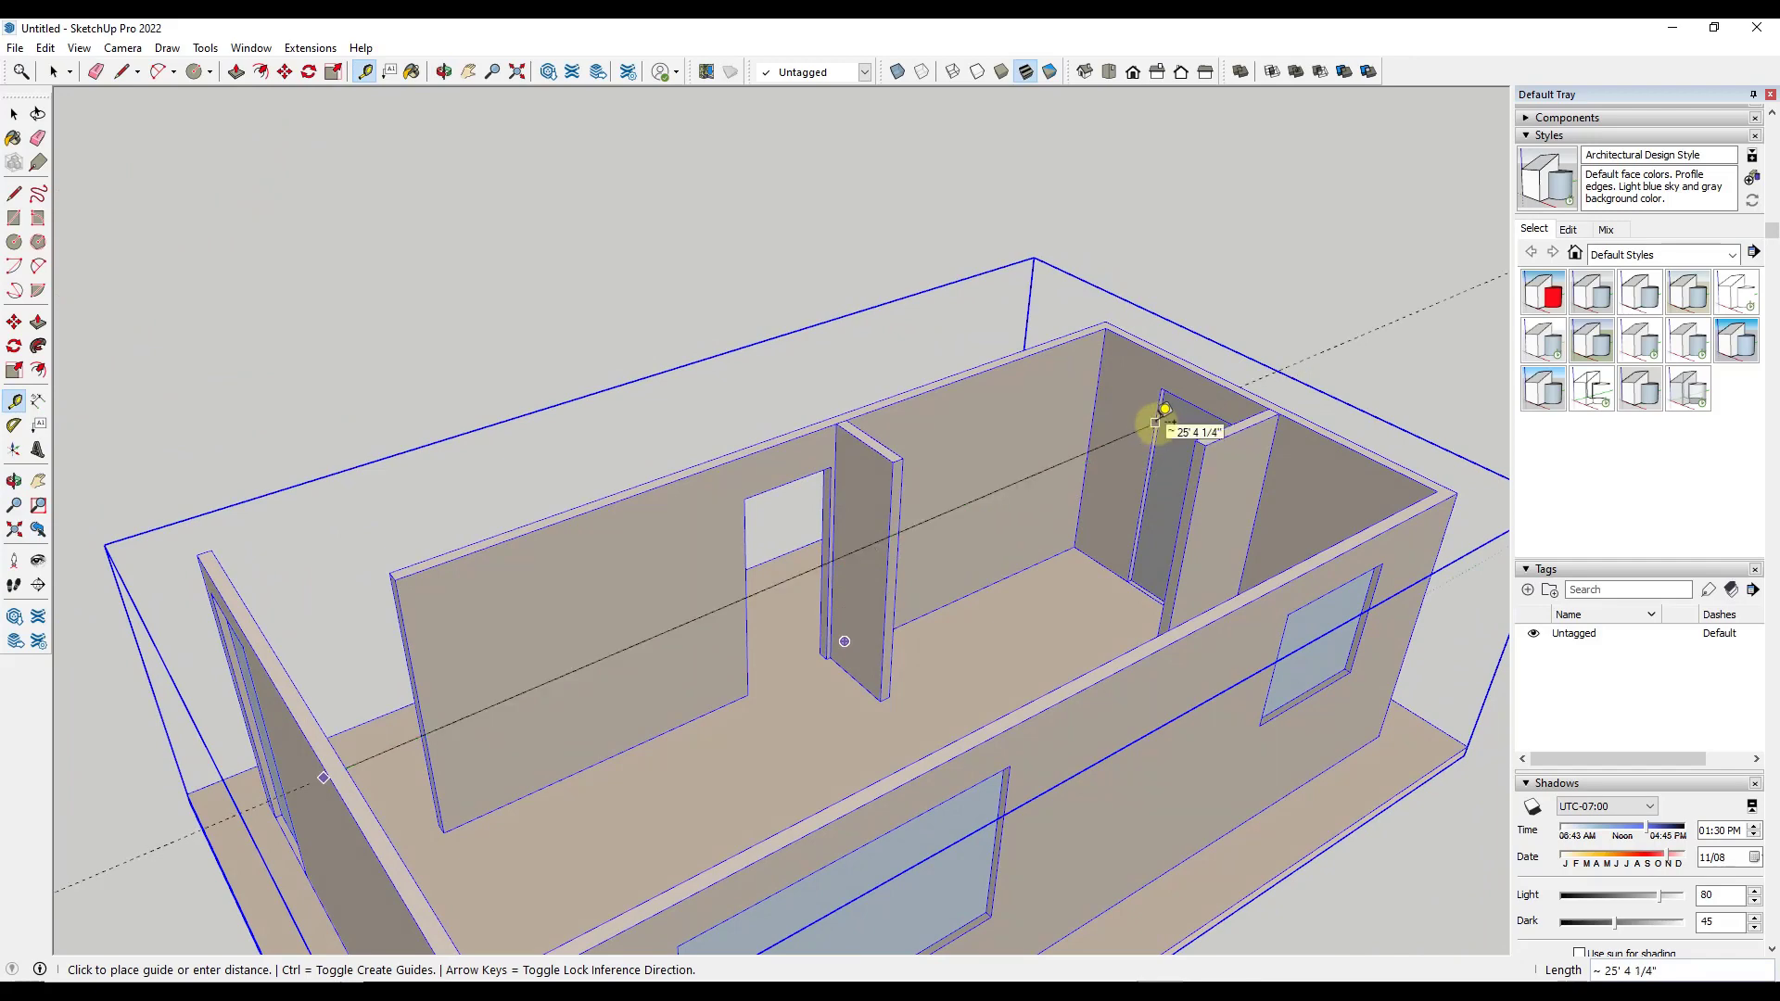
mouse_move(1209, 409)
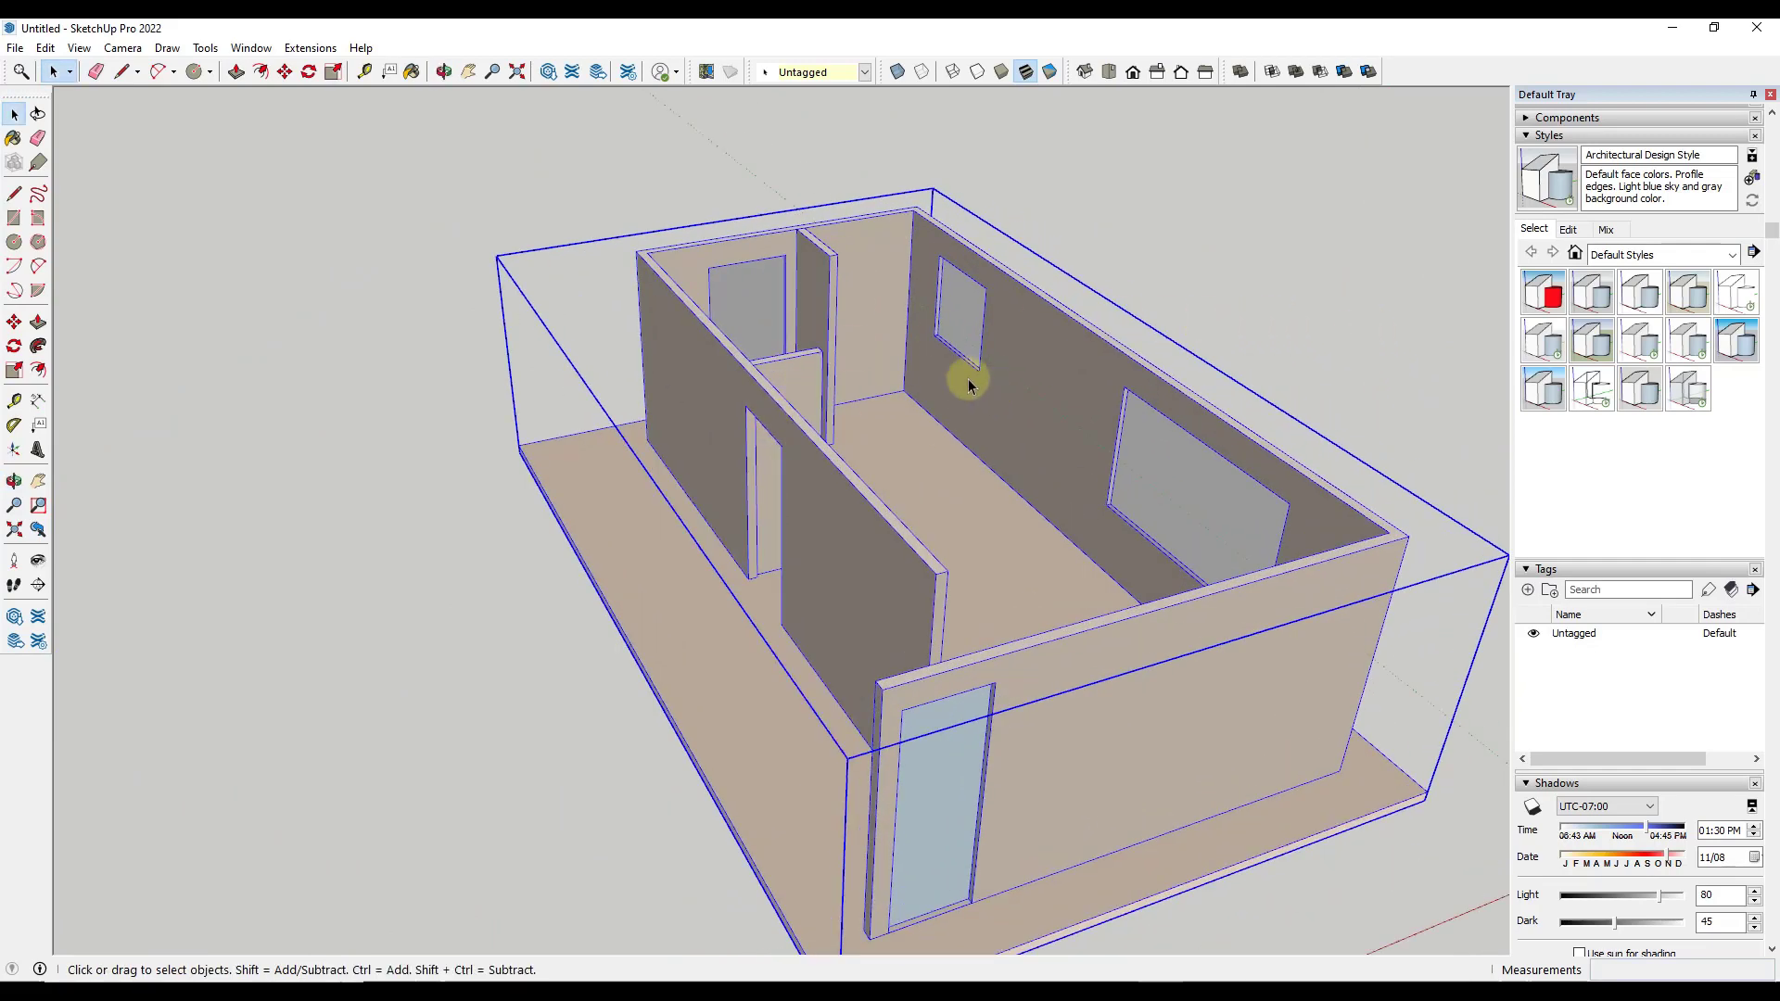
mouse_move(999, 411)
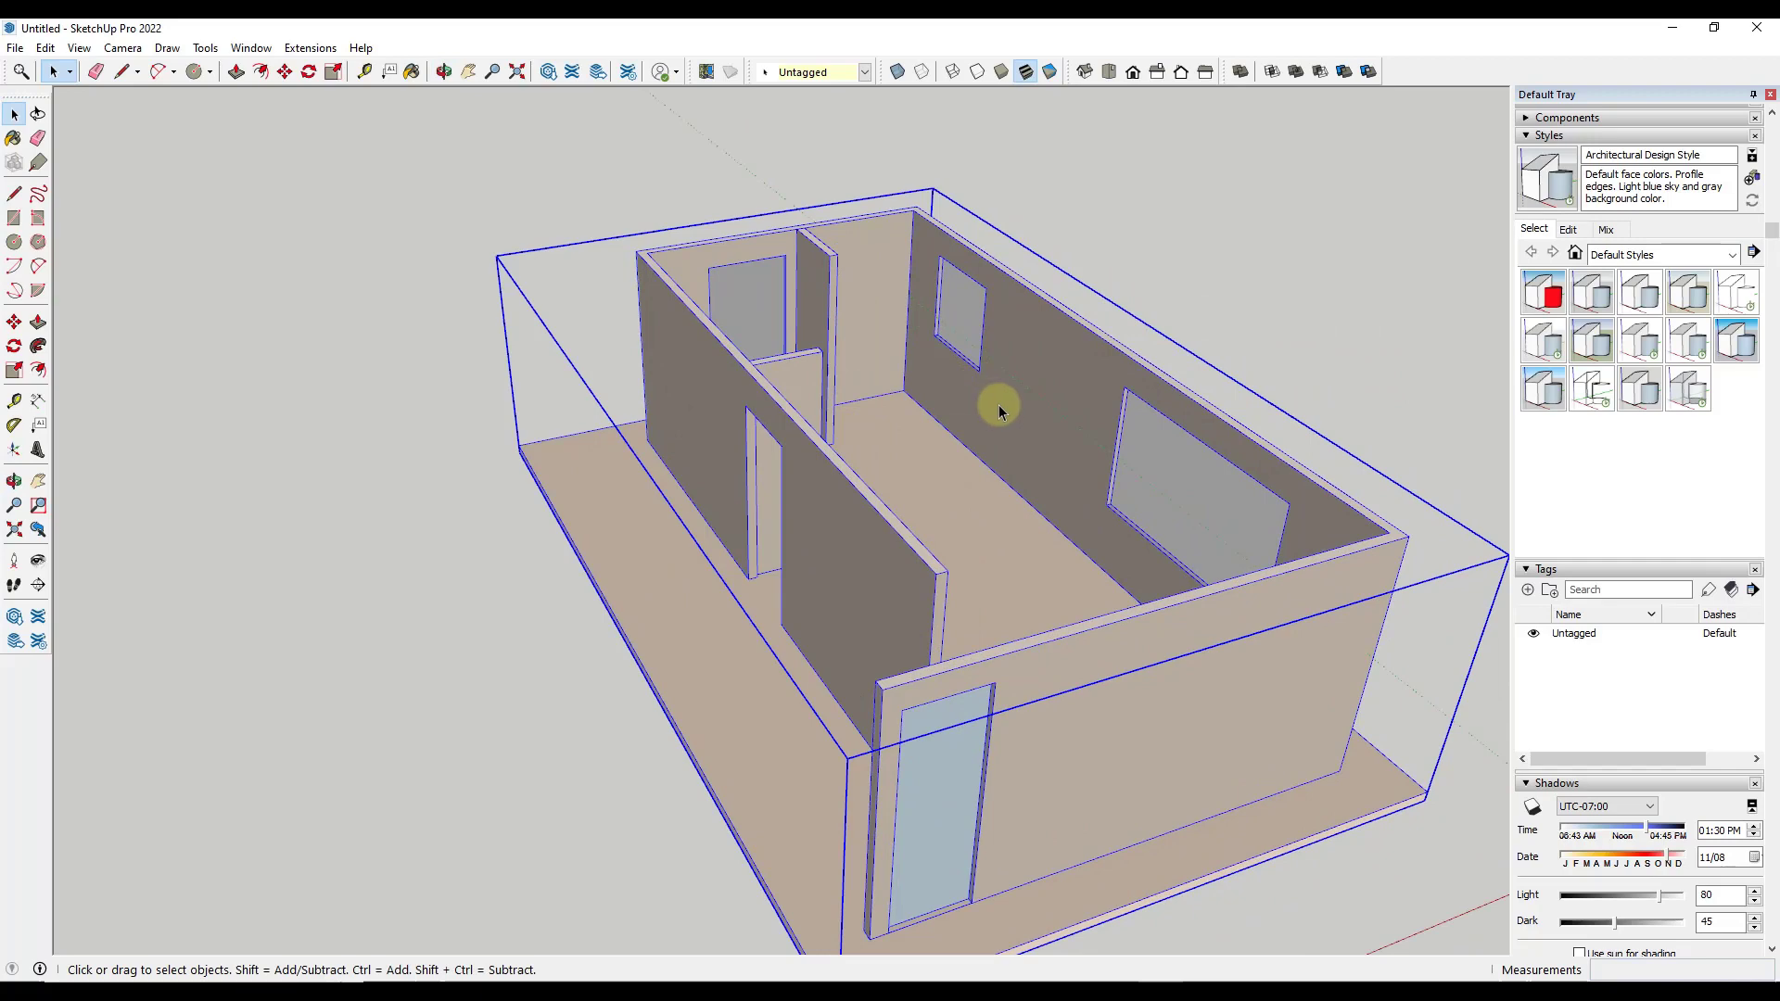